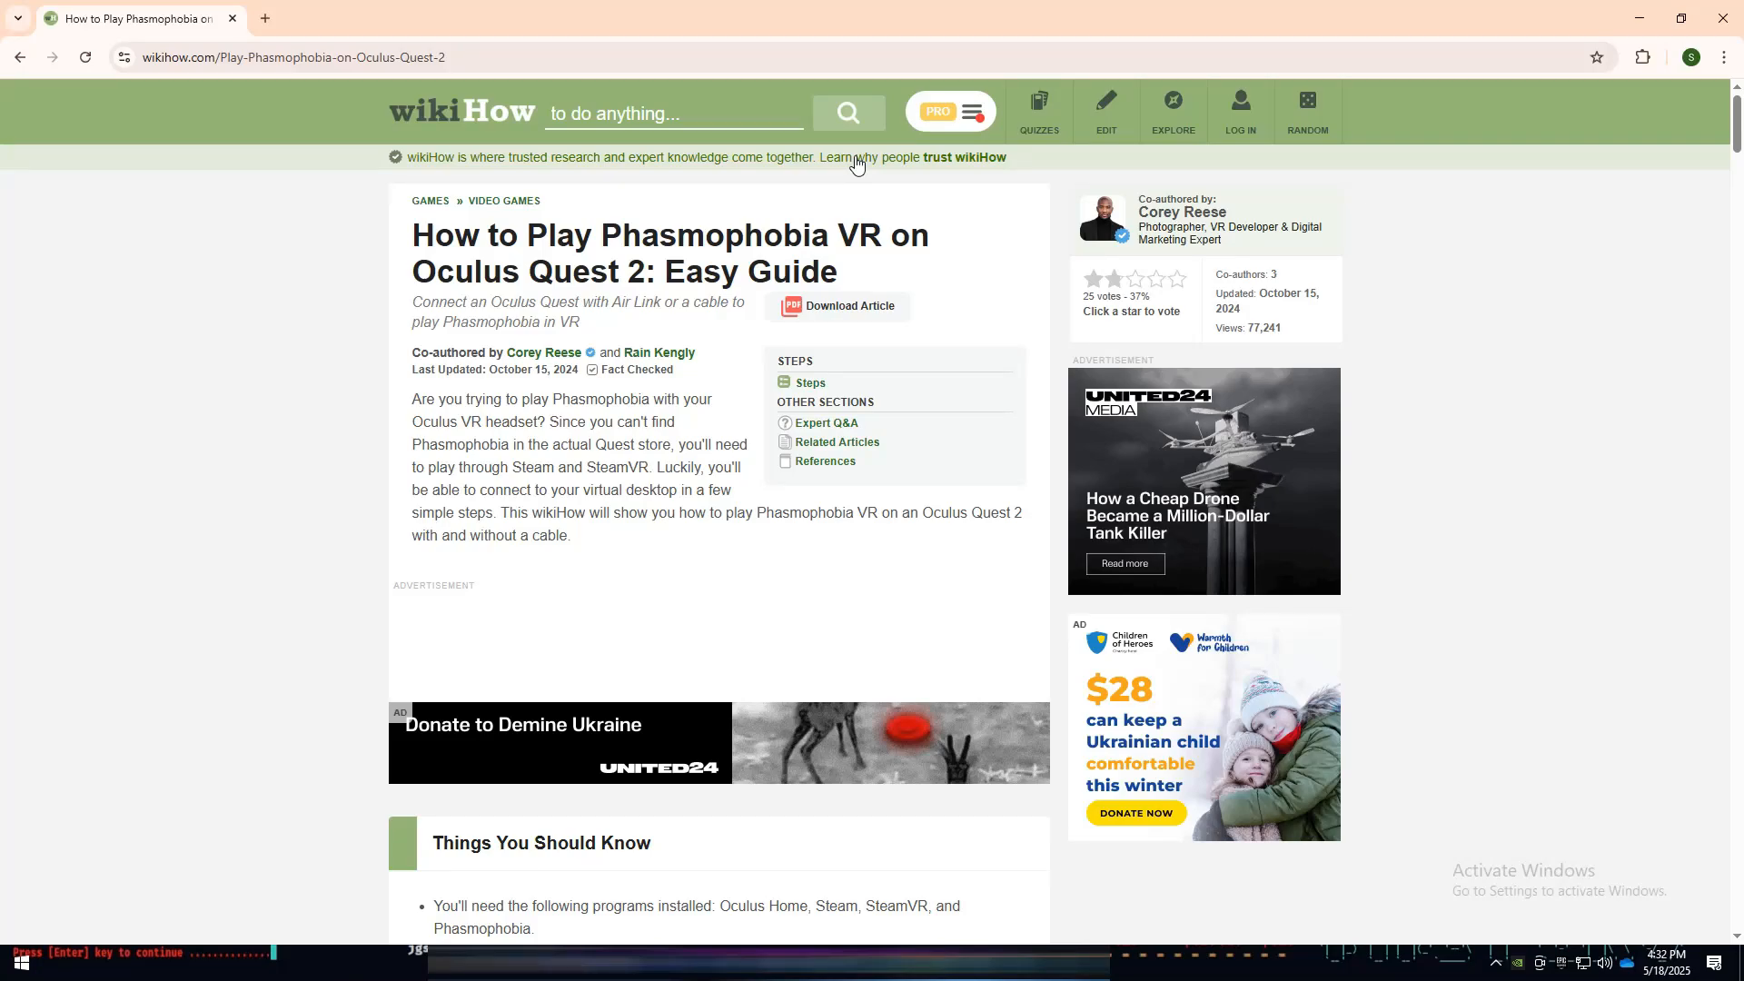
{"action": "mouse_move", "coordinate": [821, 291]}
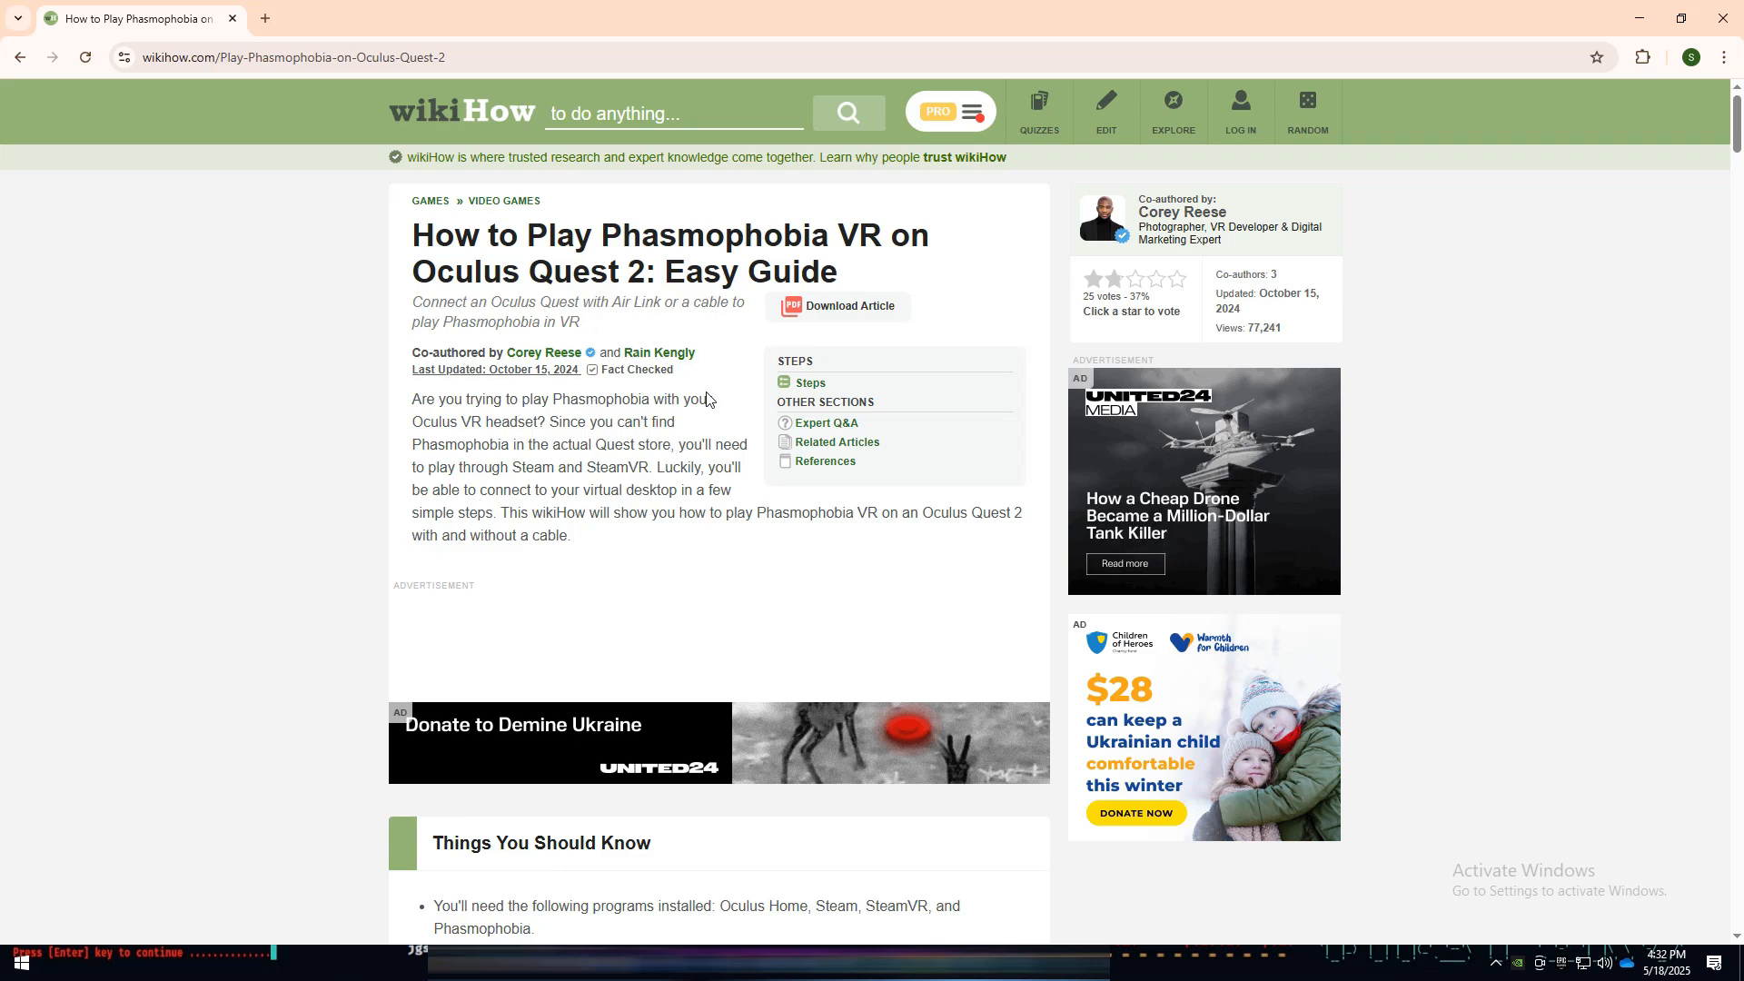
{"action": "mouse_move", "coordinate": [307, 419]}
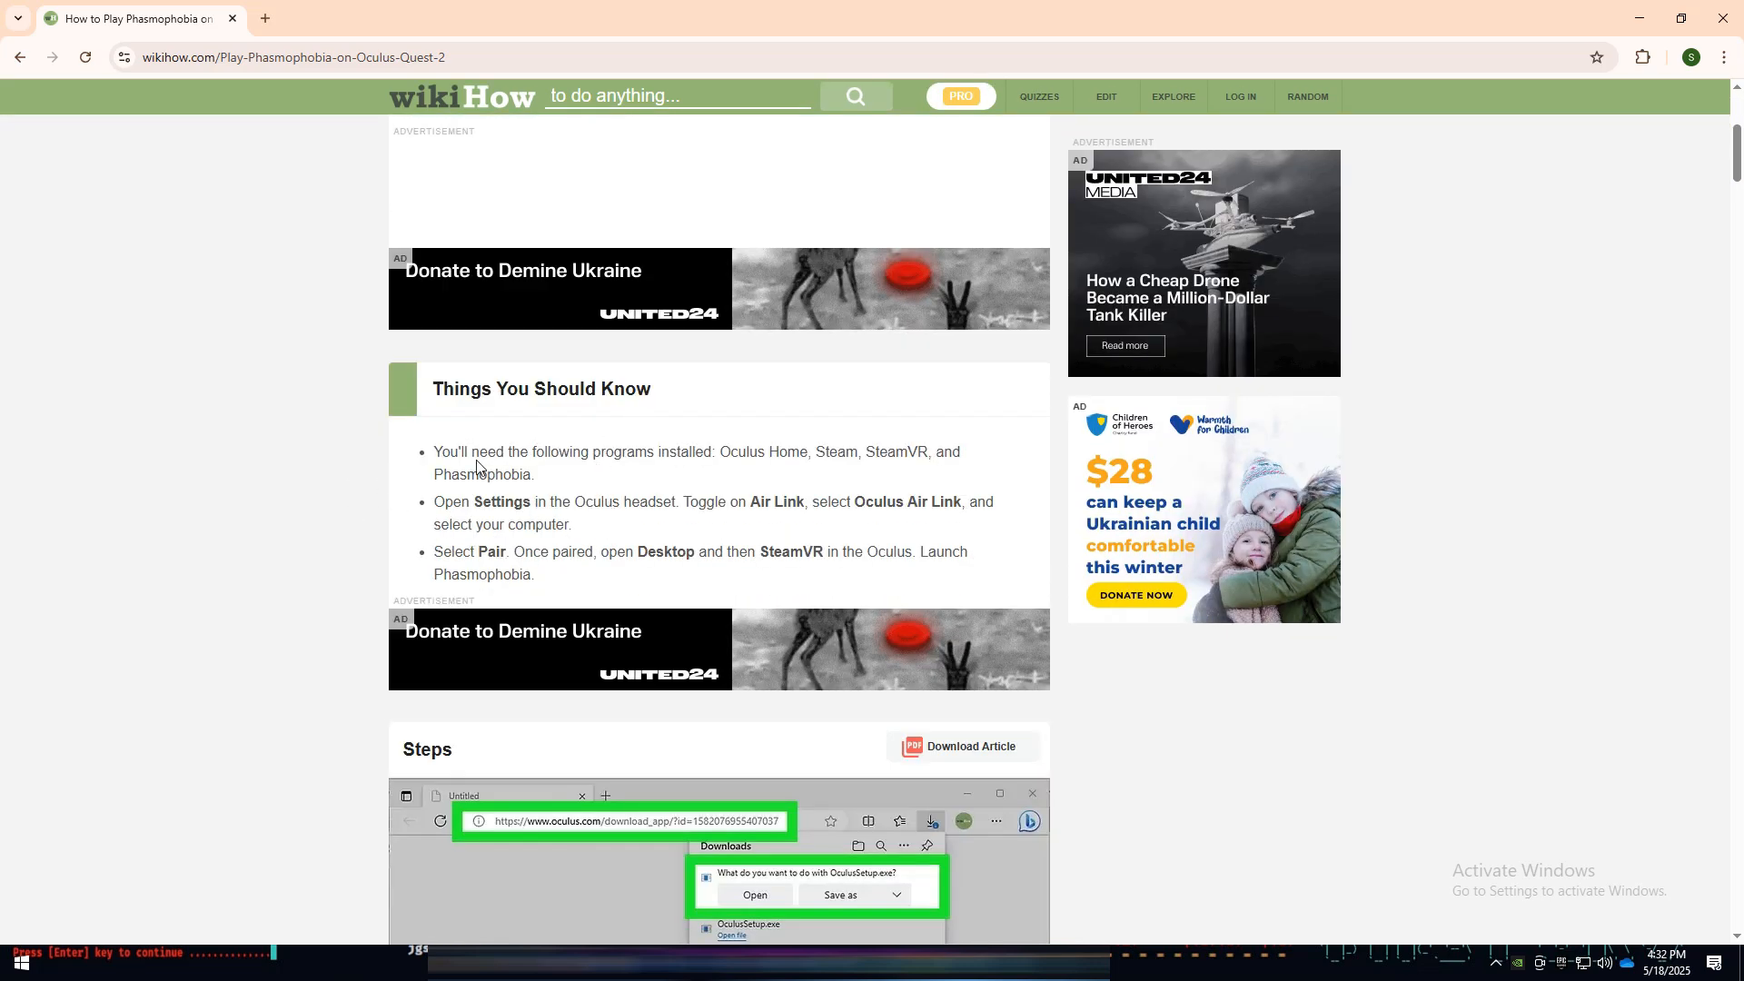
{"action": "mouse_move", "coordinate": [434, 503]}
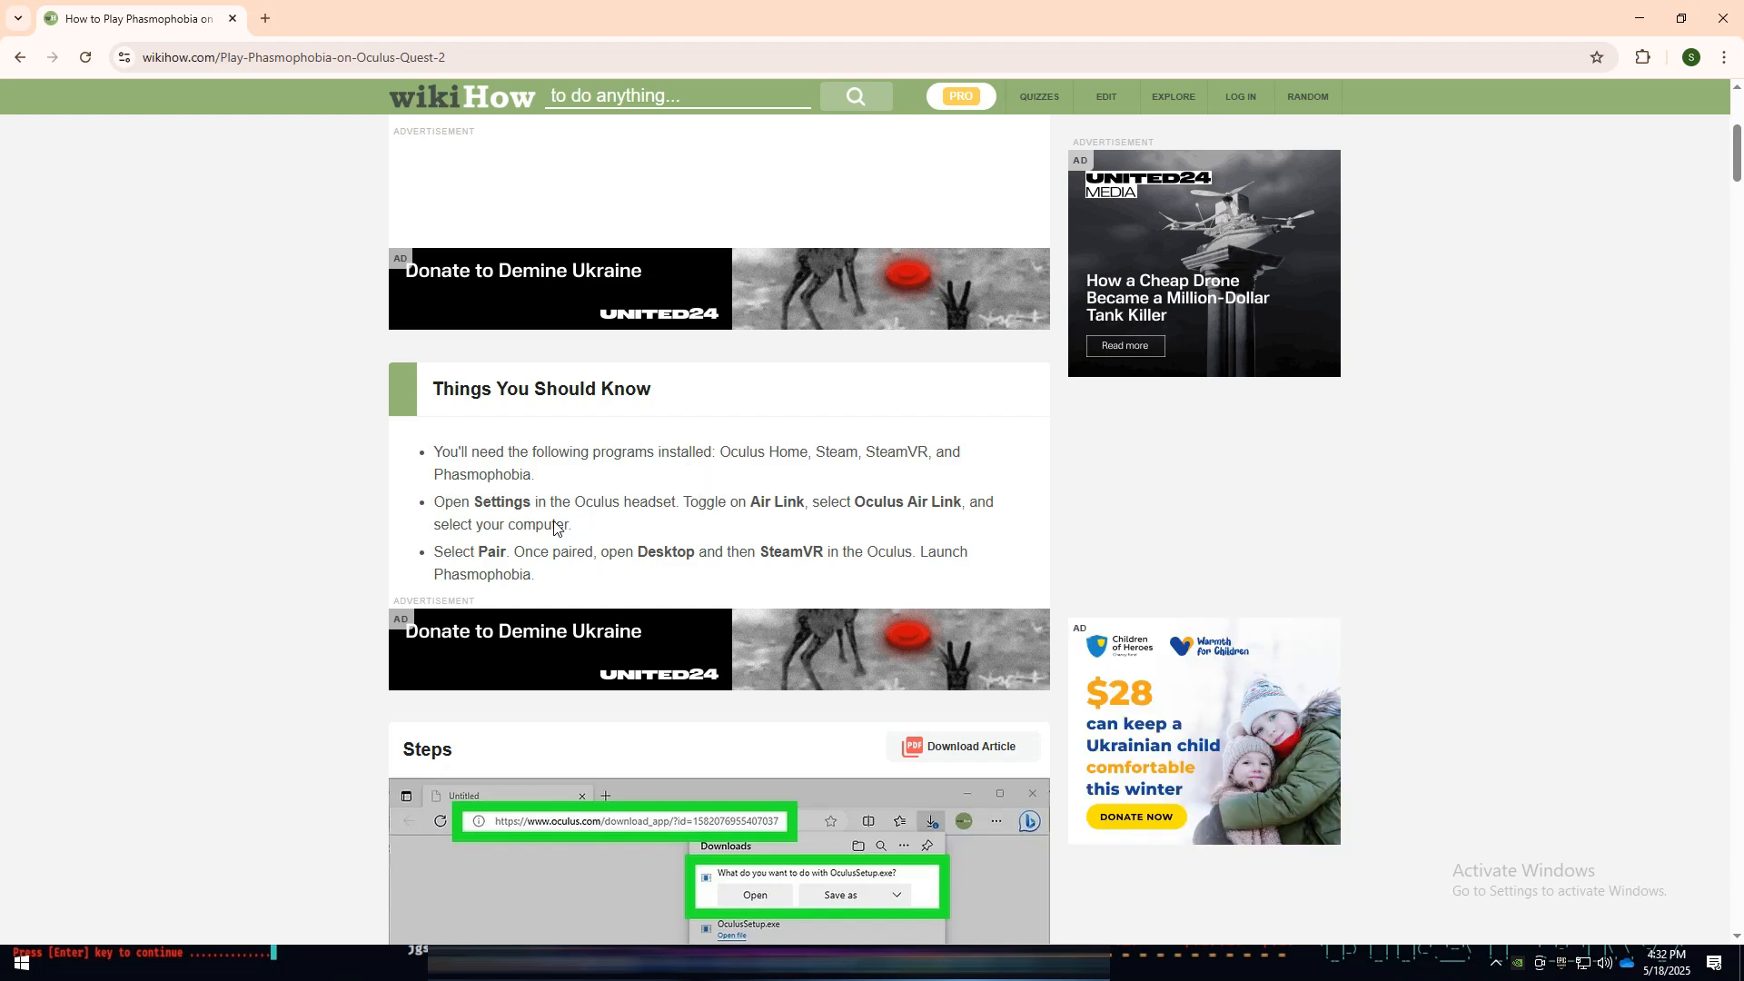
{"action": "scroll", "scroll_direction": "down", "scroll_amount": 3}
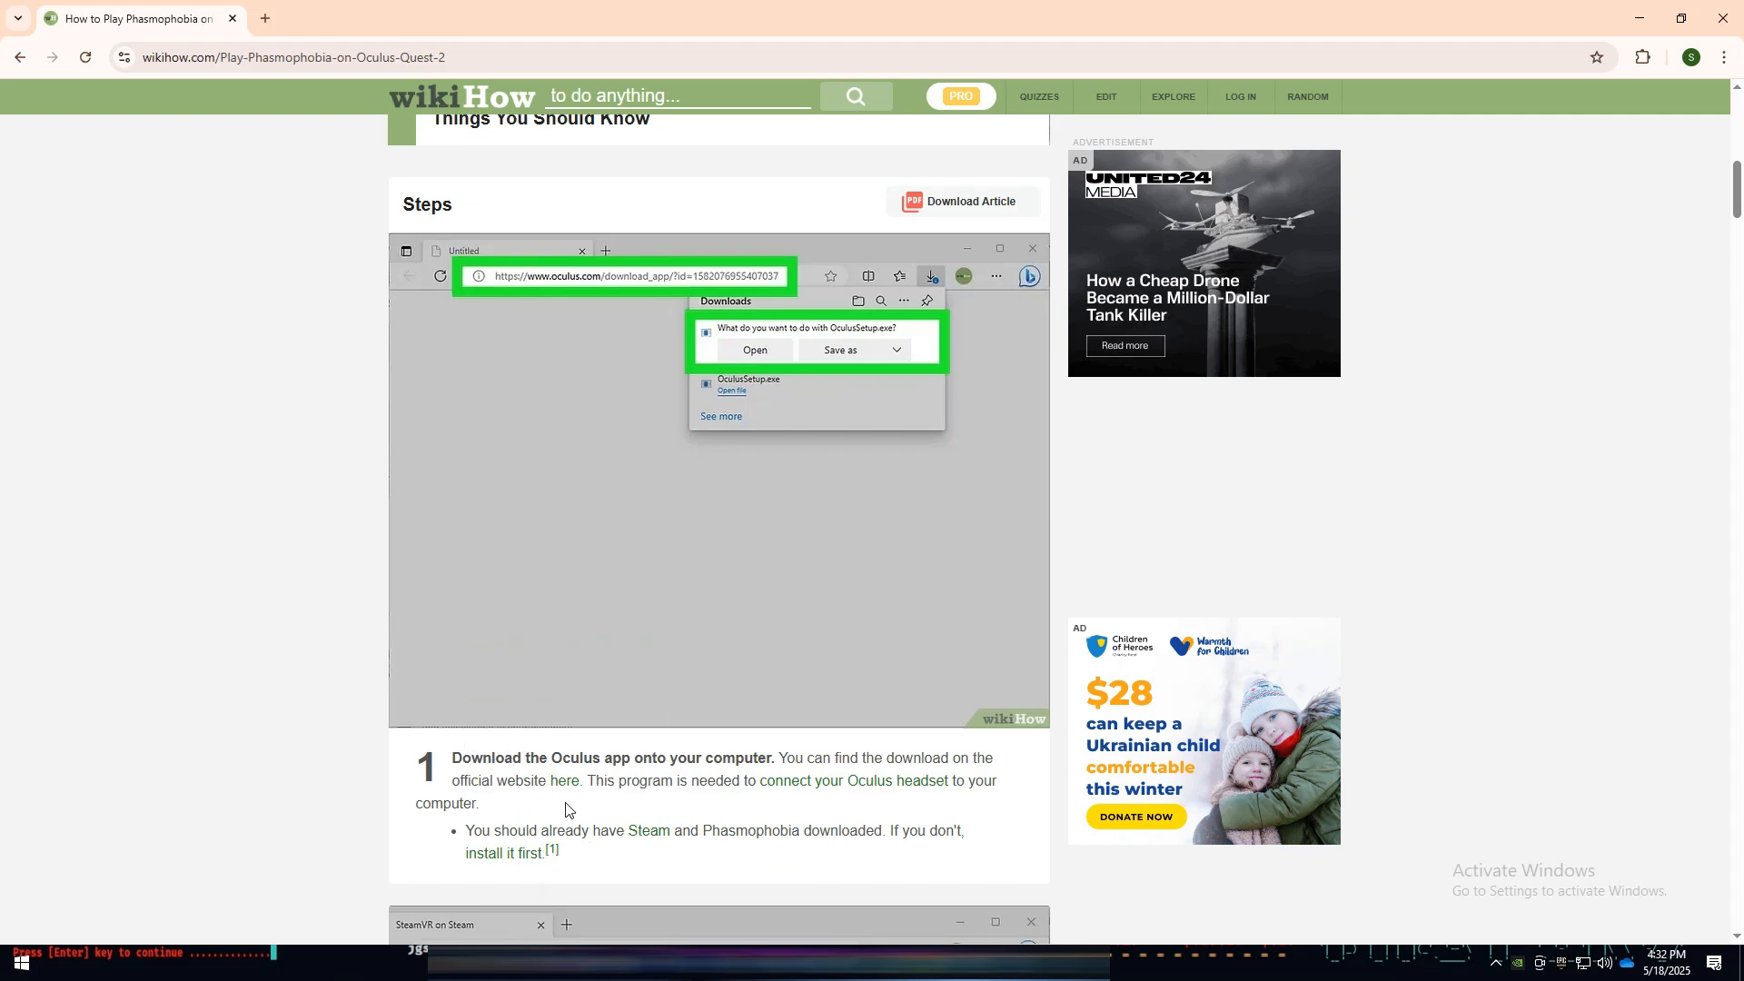
{"action": "mouse_move", "coordinate": [513, 267]}
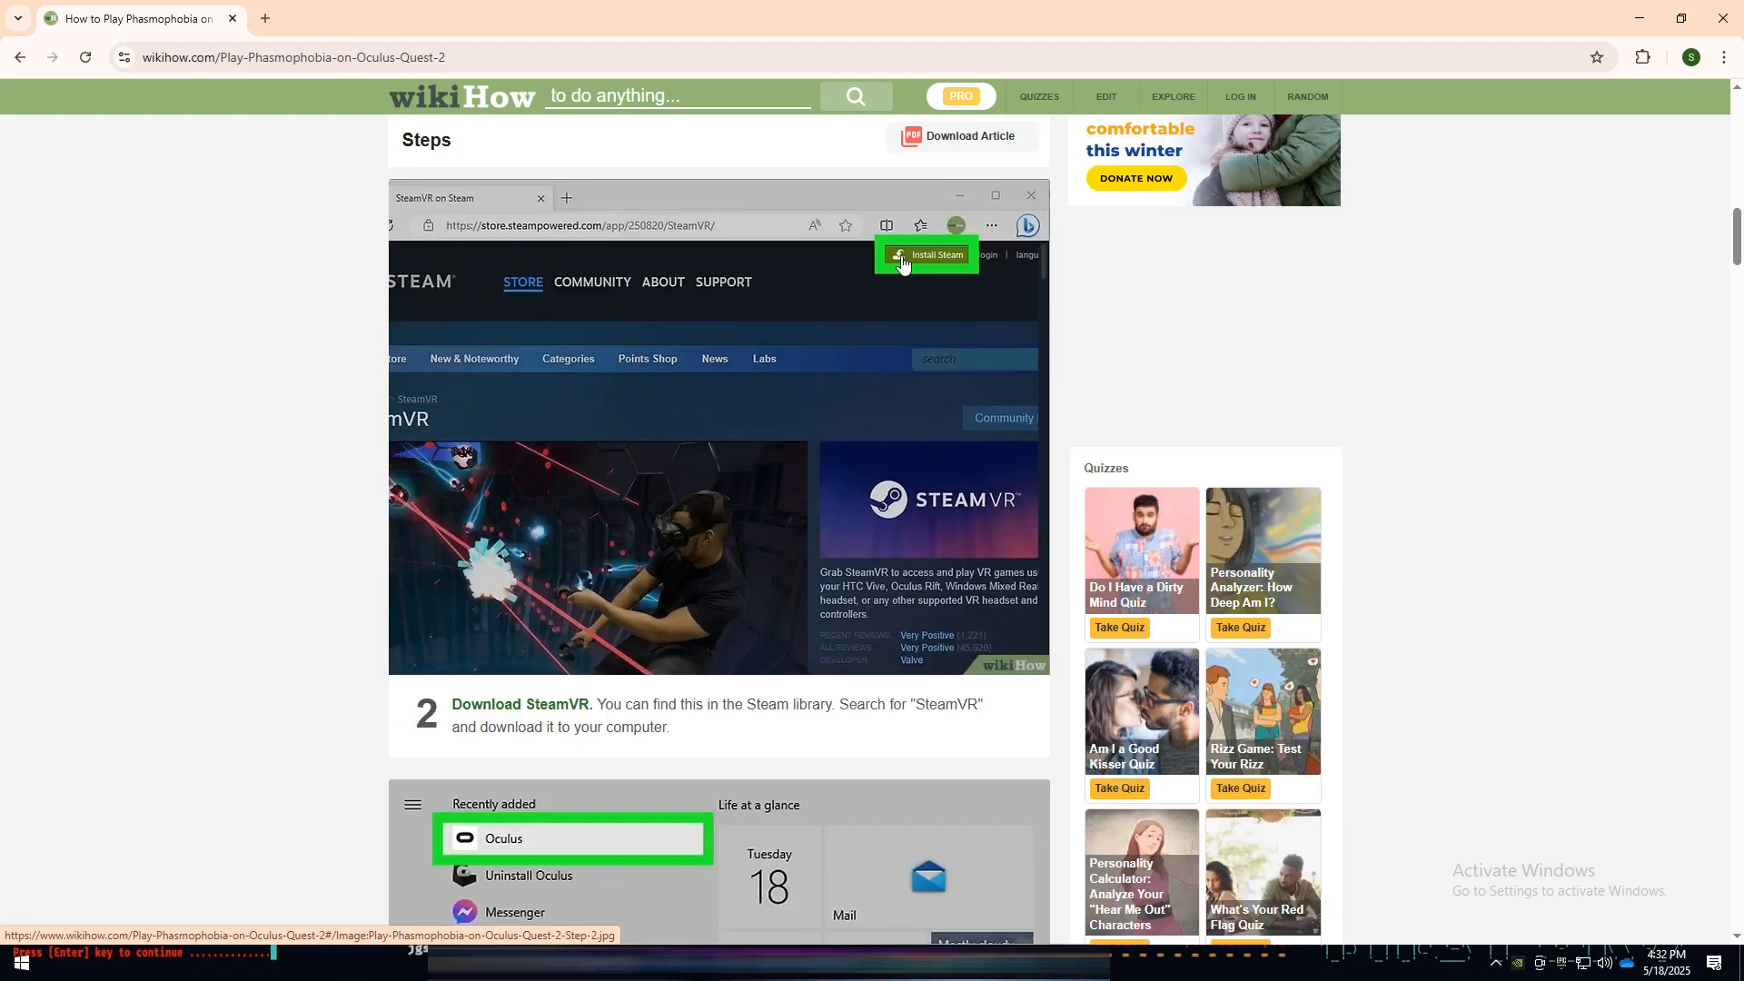
{"action": "mouse_move", "coordinate": [662, 656]}
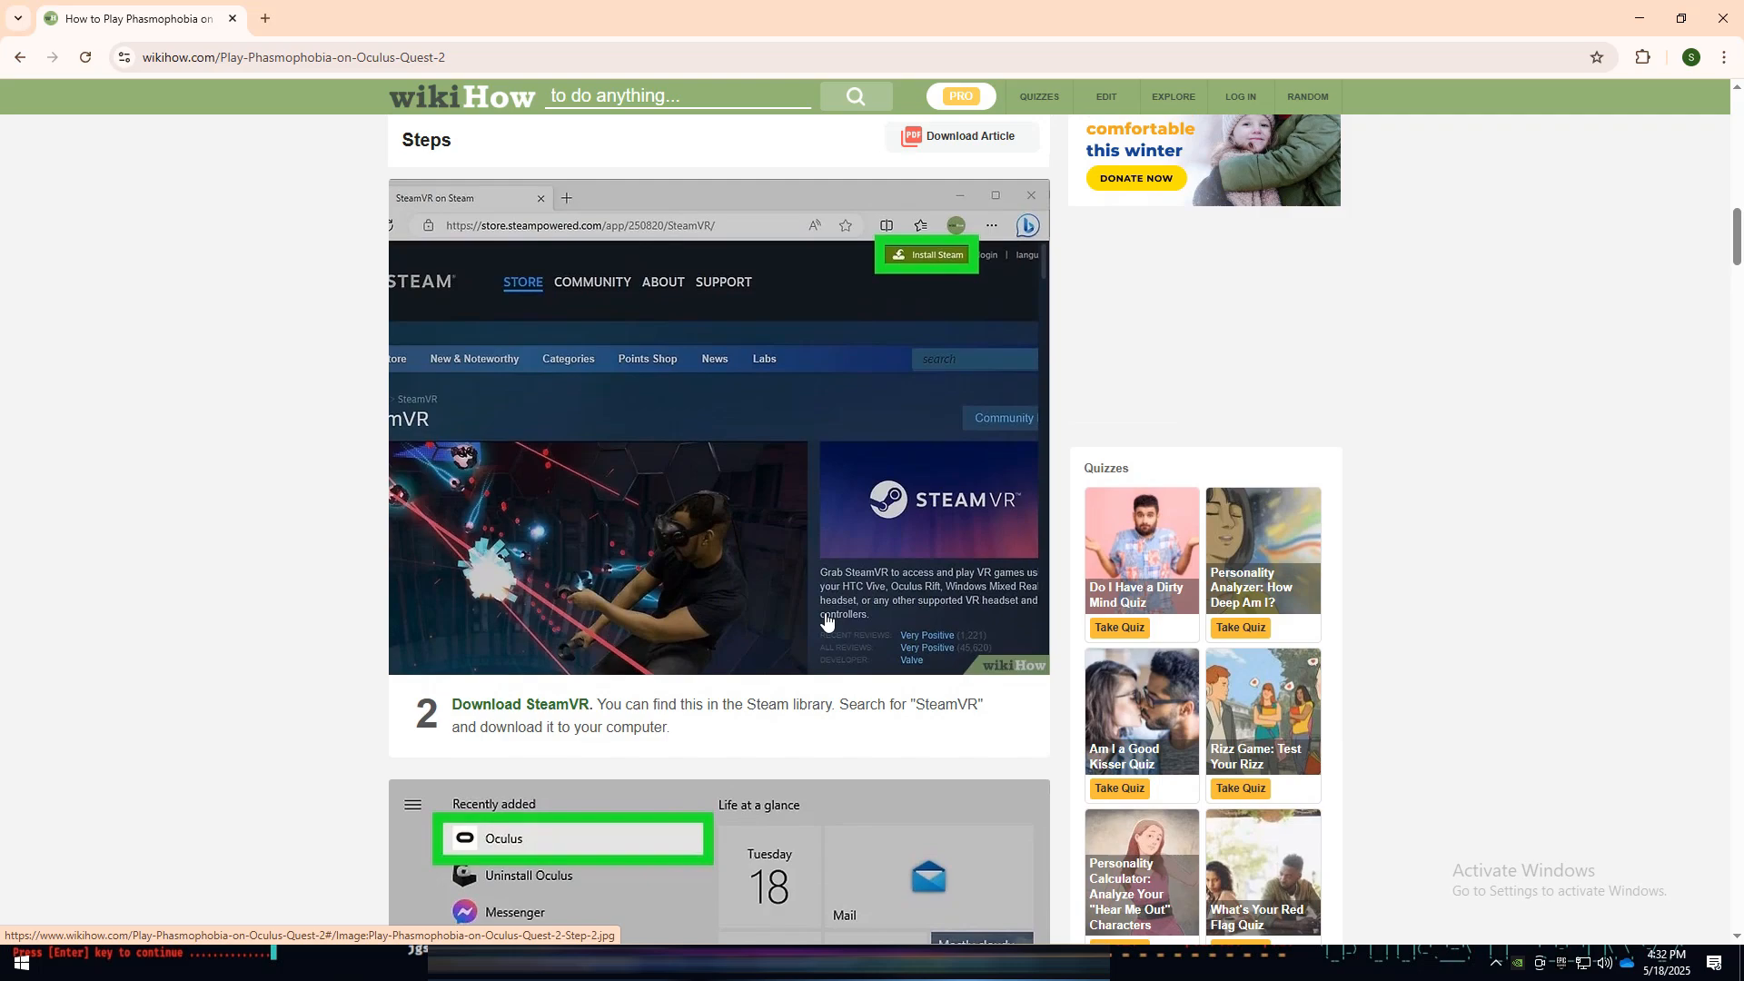
{"action": "scroll", "scroll_direction": "down", "scroll_amount": 3}
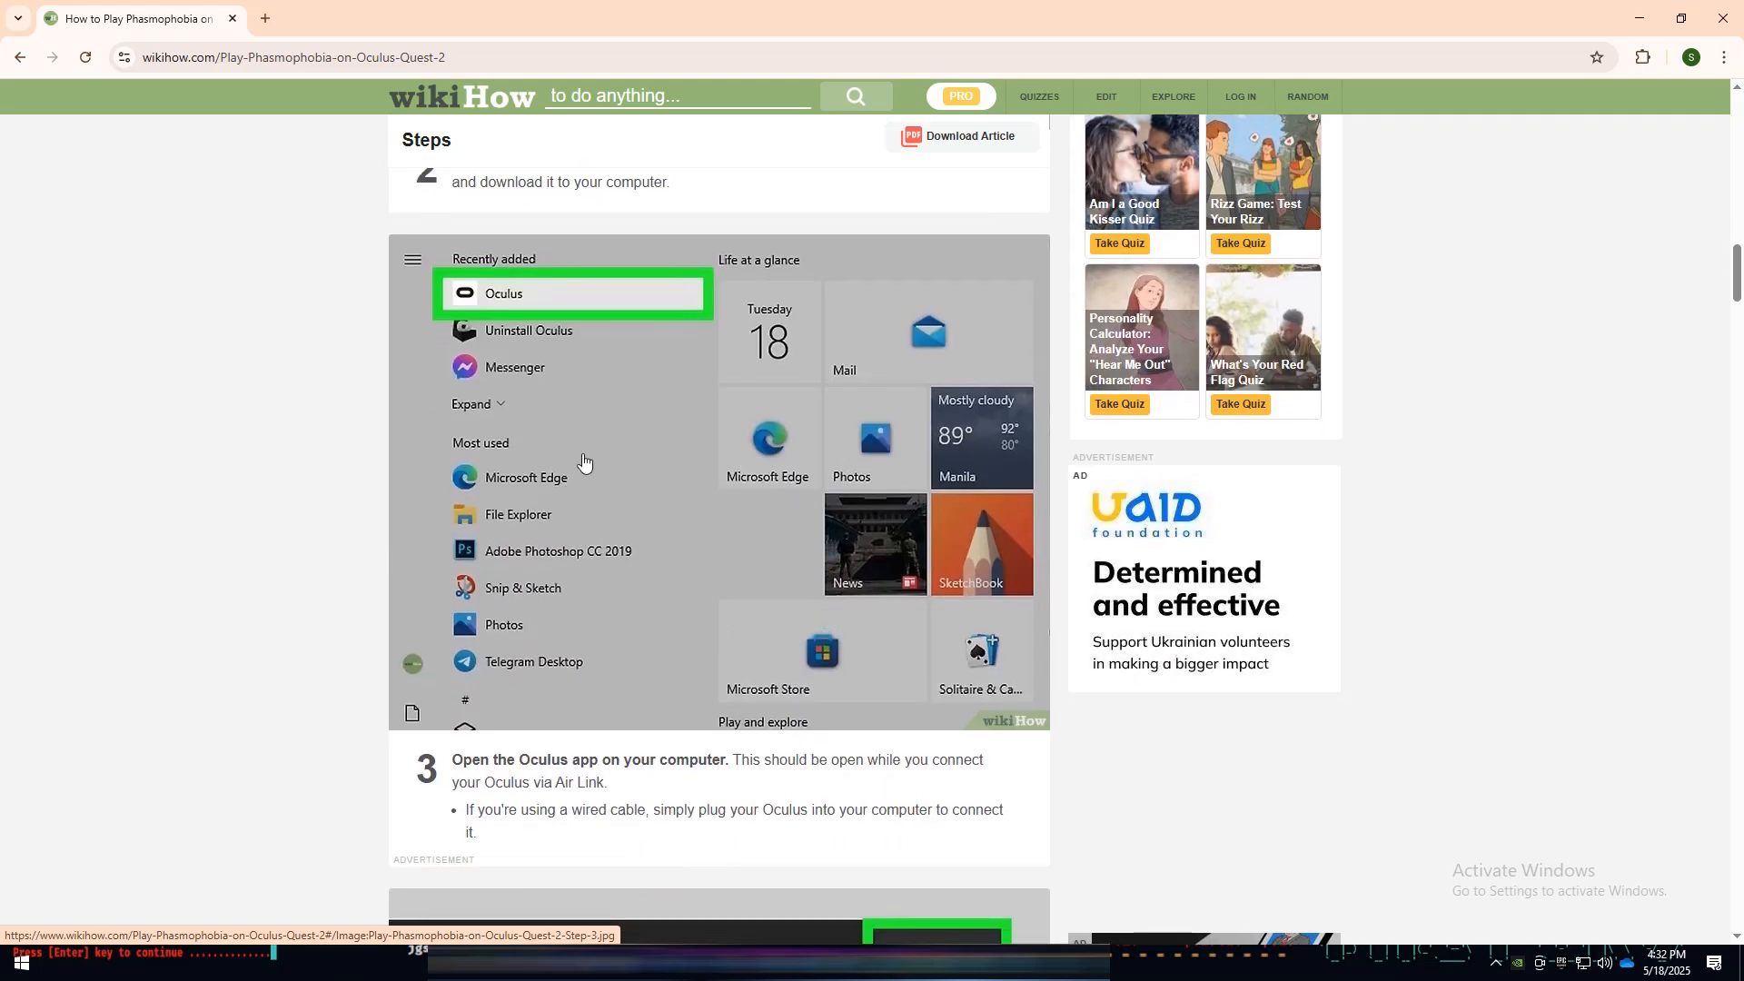
{"action": "mouse_move", "coordinate": [587, 838]}
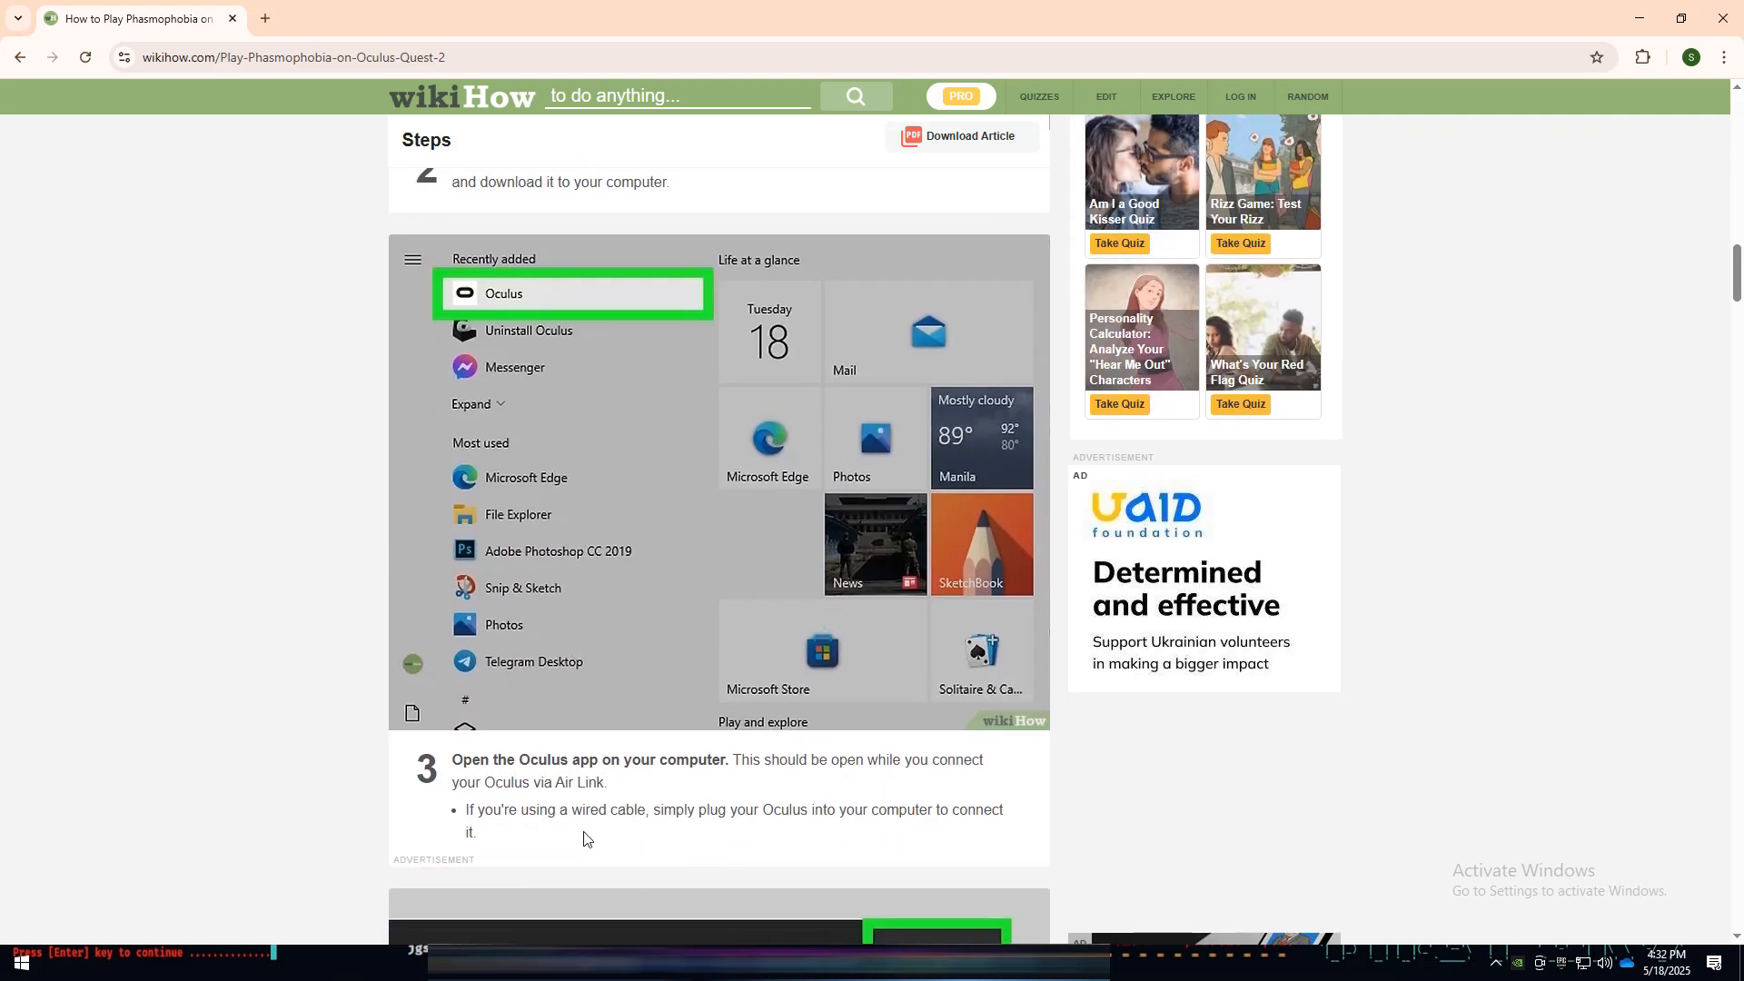
{"action": "scroll", "scroll_direction": "down", "scroll_amount": 3}
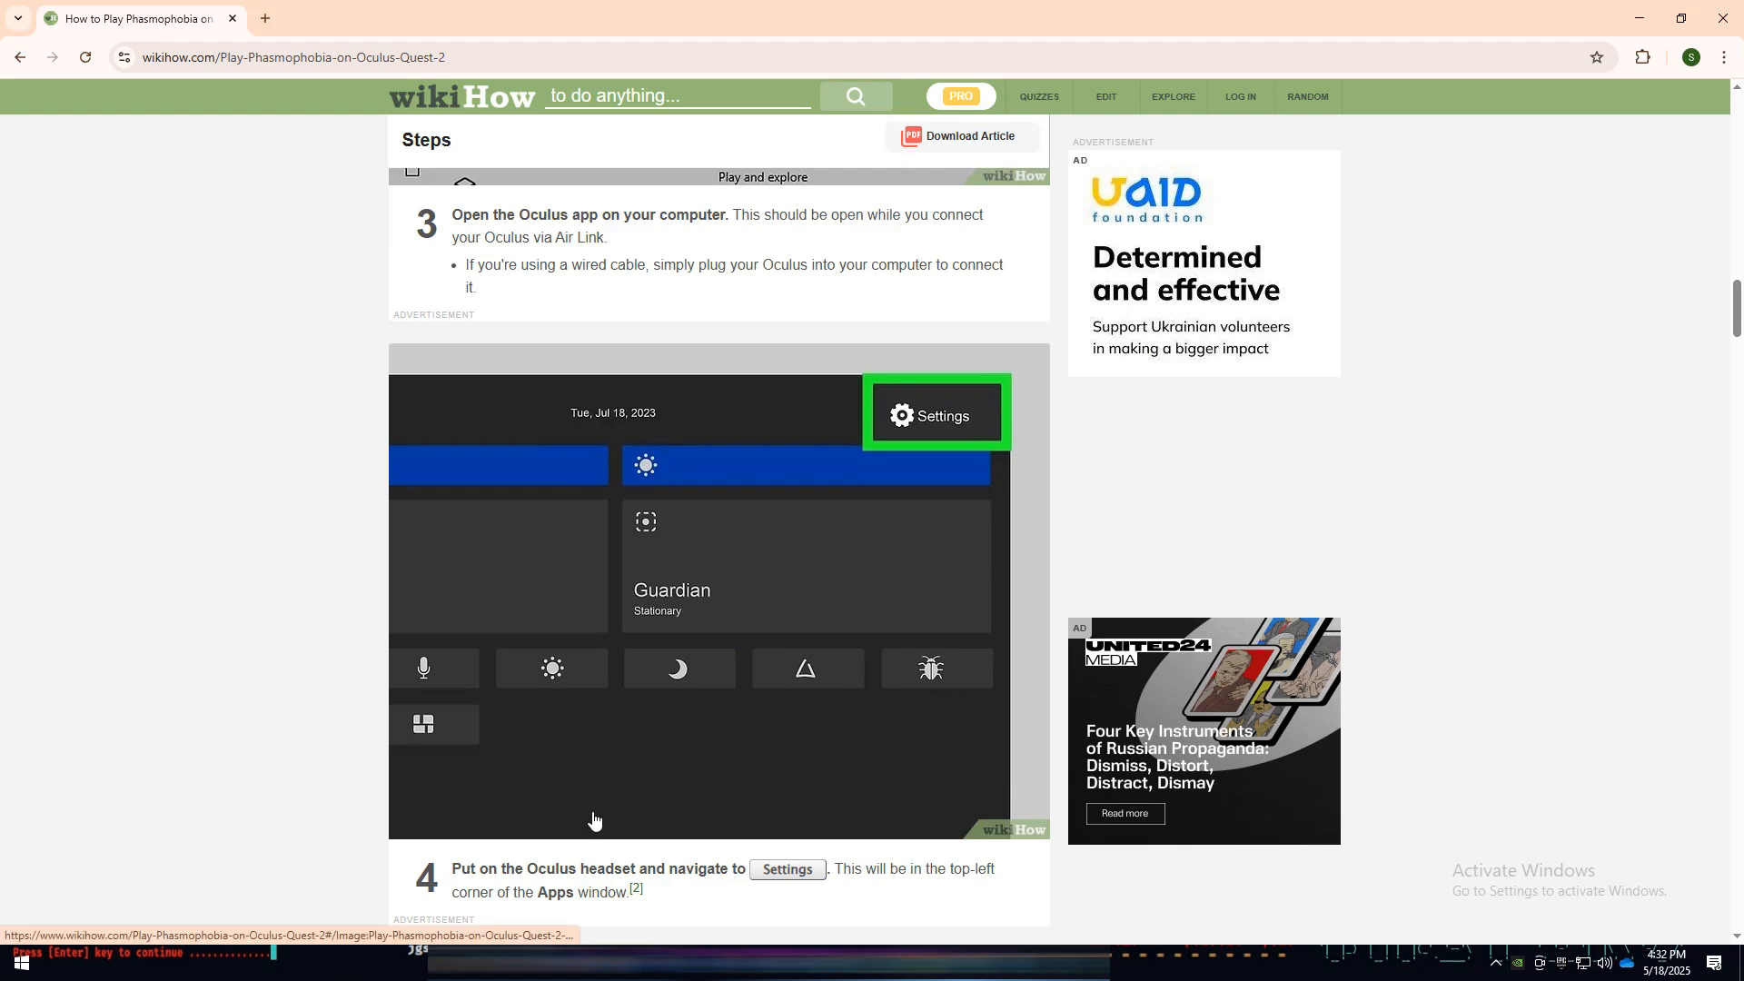
{"action": "scroll", "scroll_direction": "down", "scroll_amount": 3}
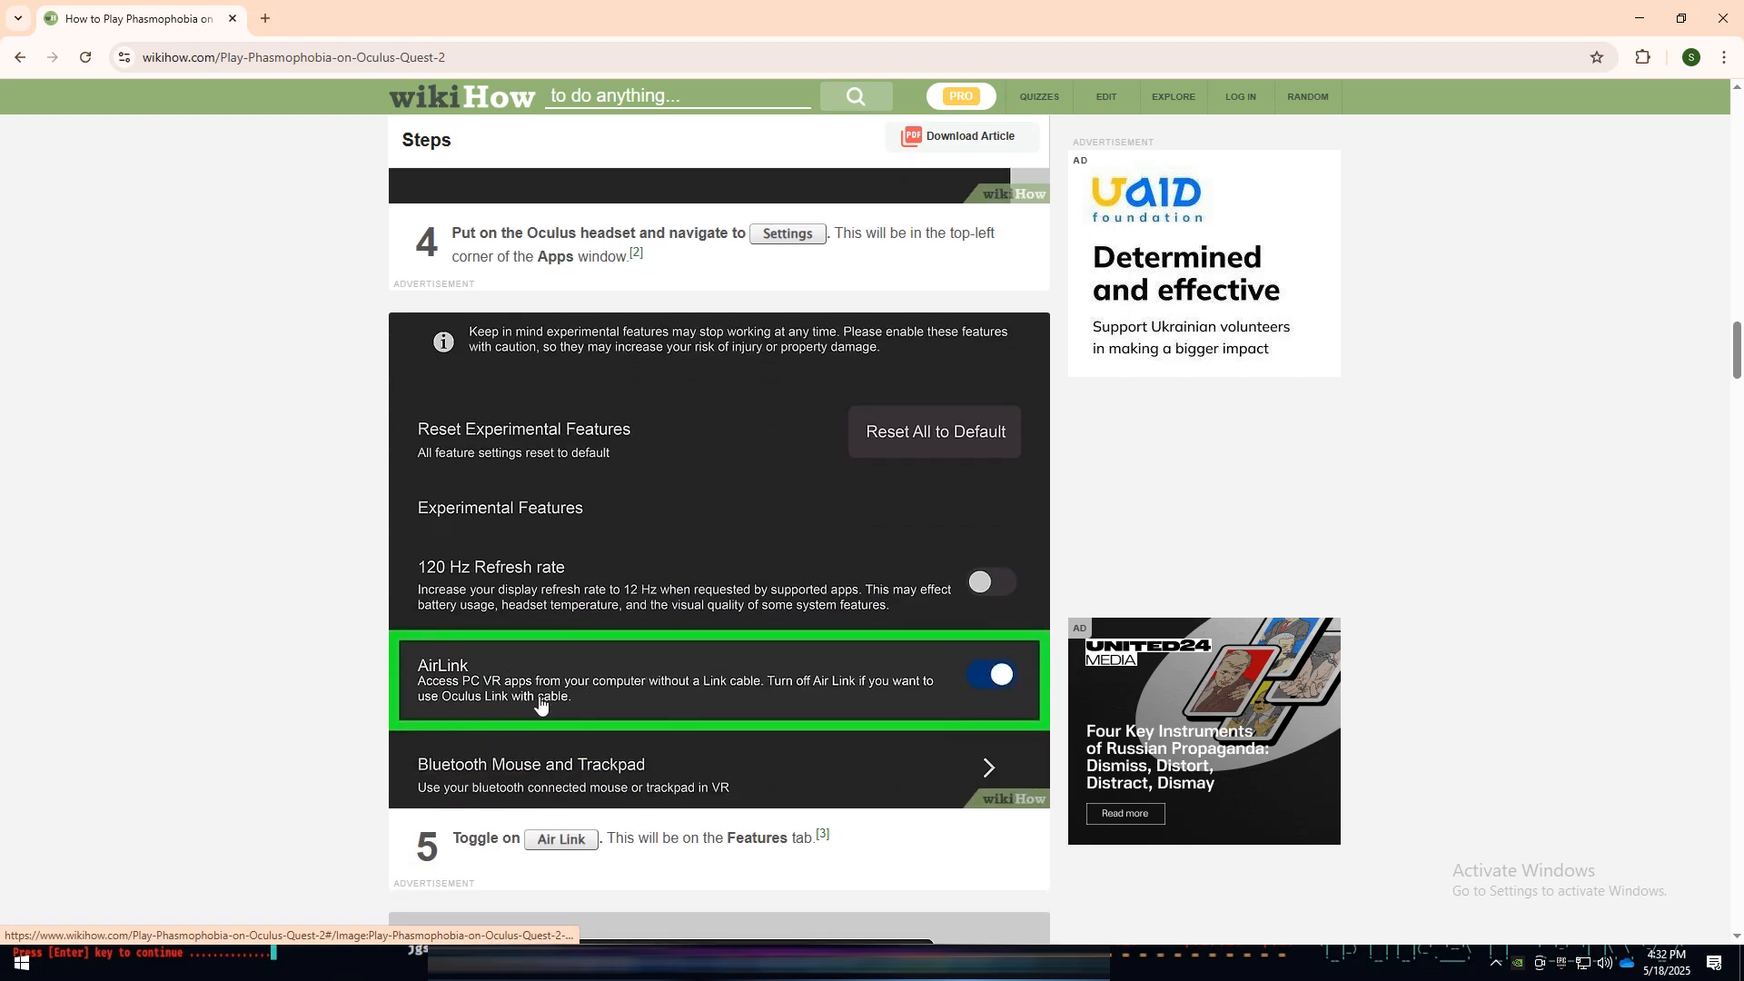
{"action": "scroll", "scroll_direction": "down", "scroll_amount": 3}
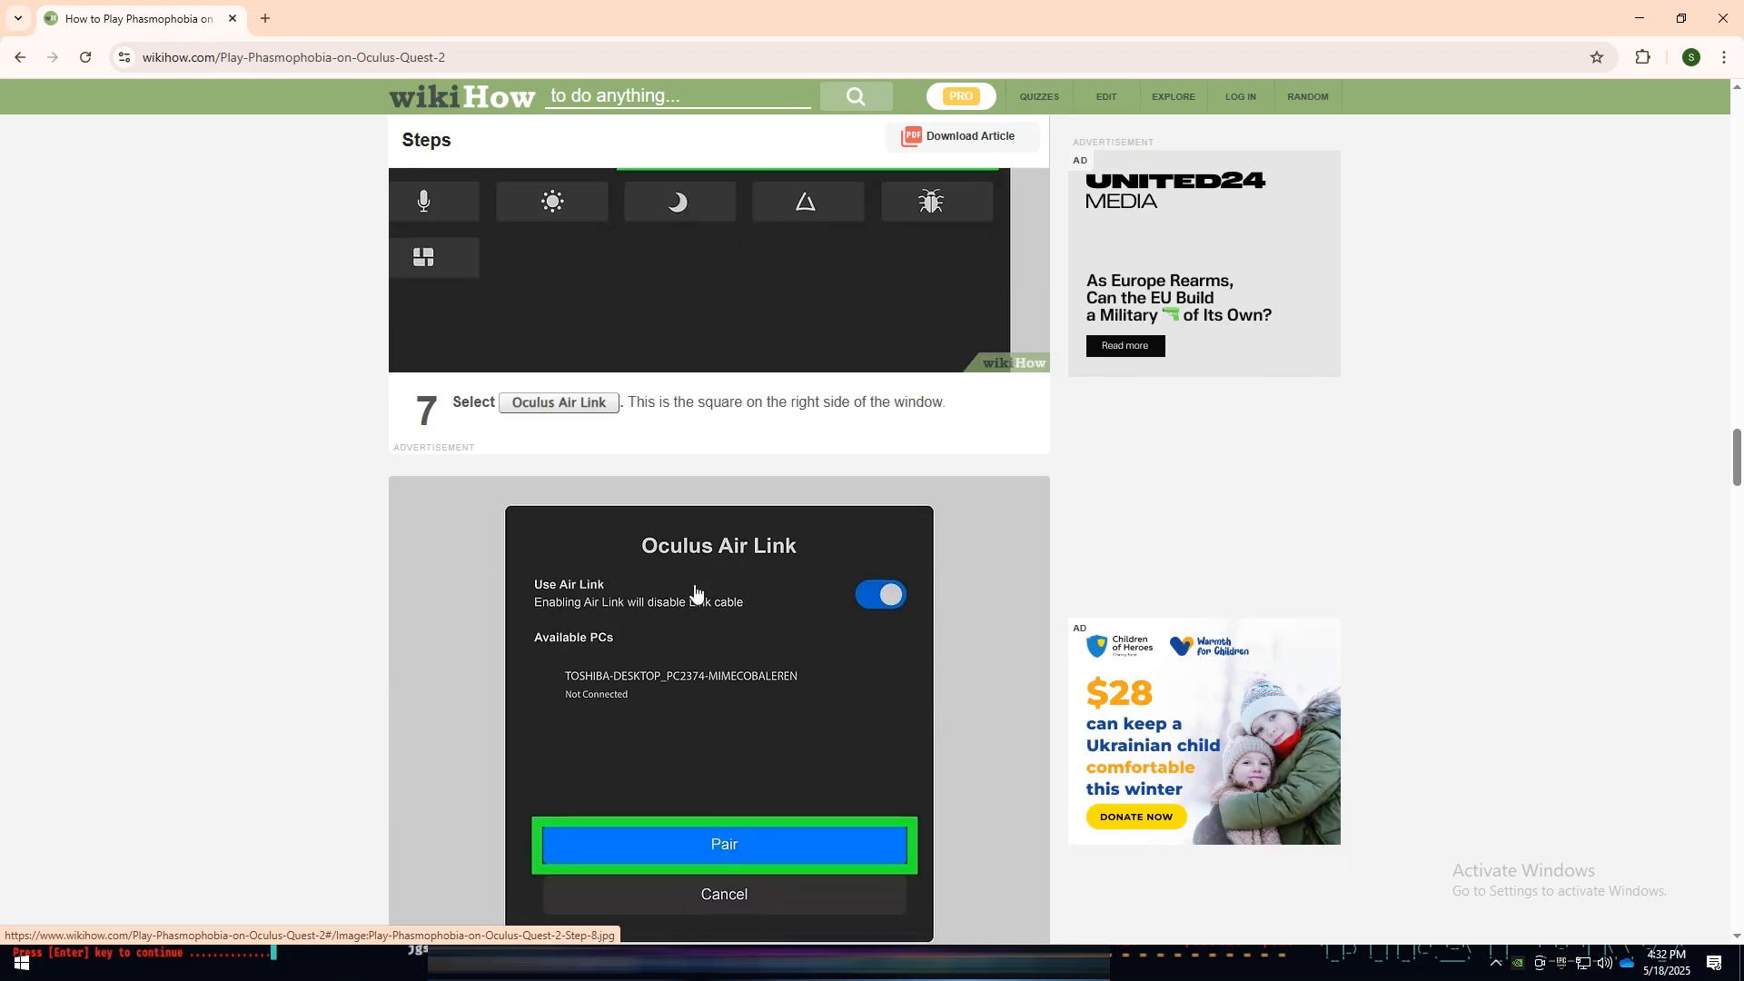
{"action": "scroll", "scroll_direction": "down", "scroll_amount": 3}
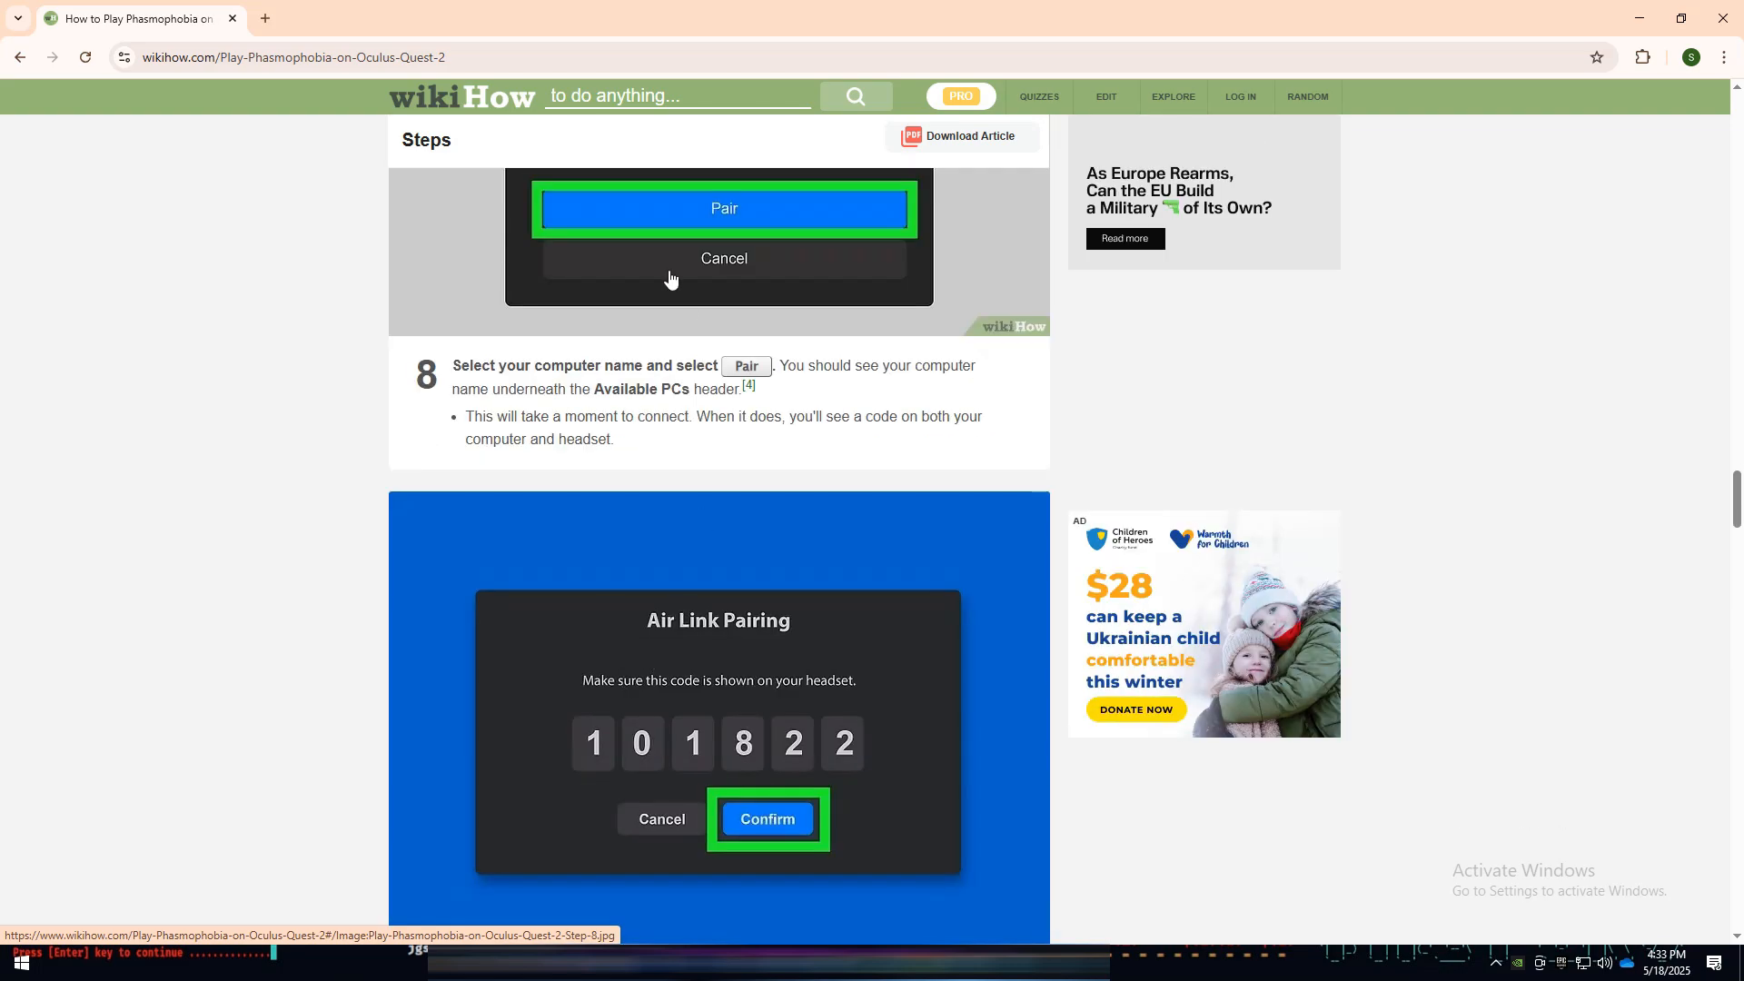
{"action": "scroll", "scroll_direction": "down", "scroll_amount": 3}
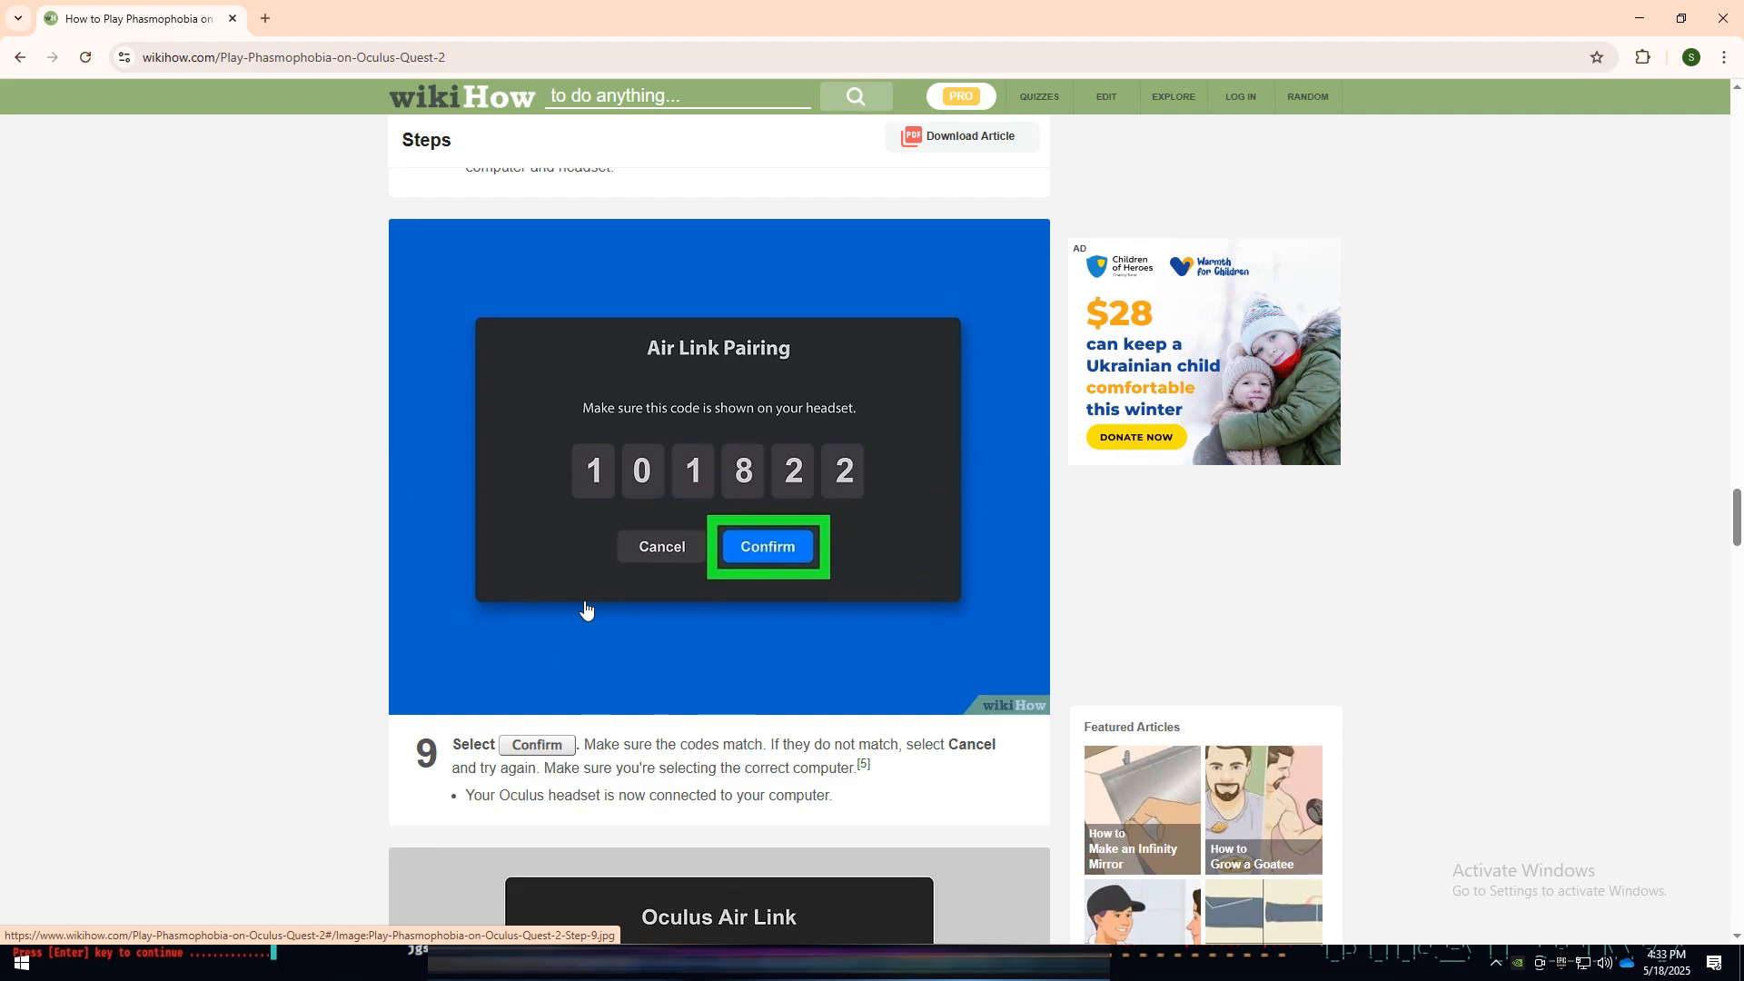
{"action": "mouse_move", "coordinate": [579, 612]}
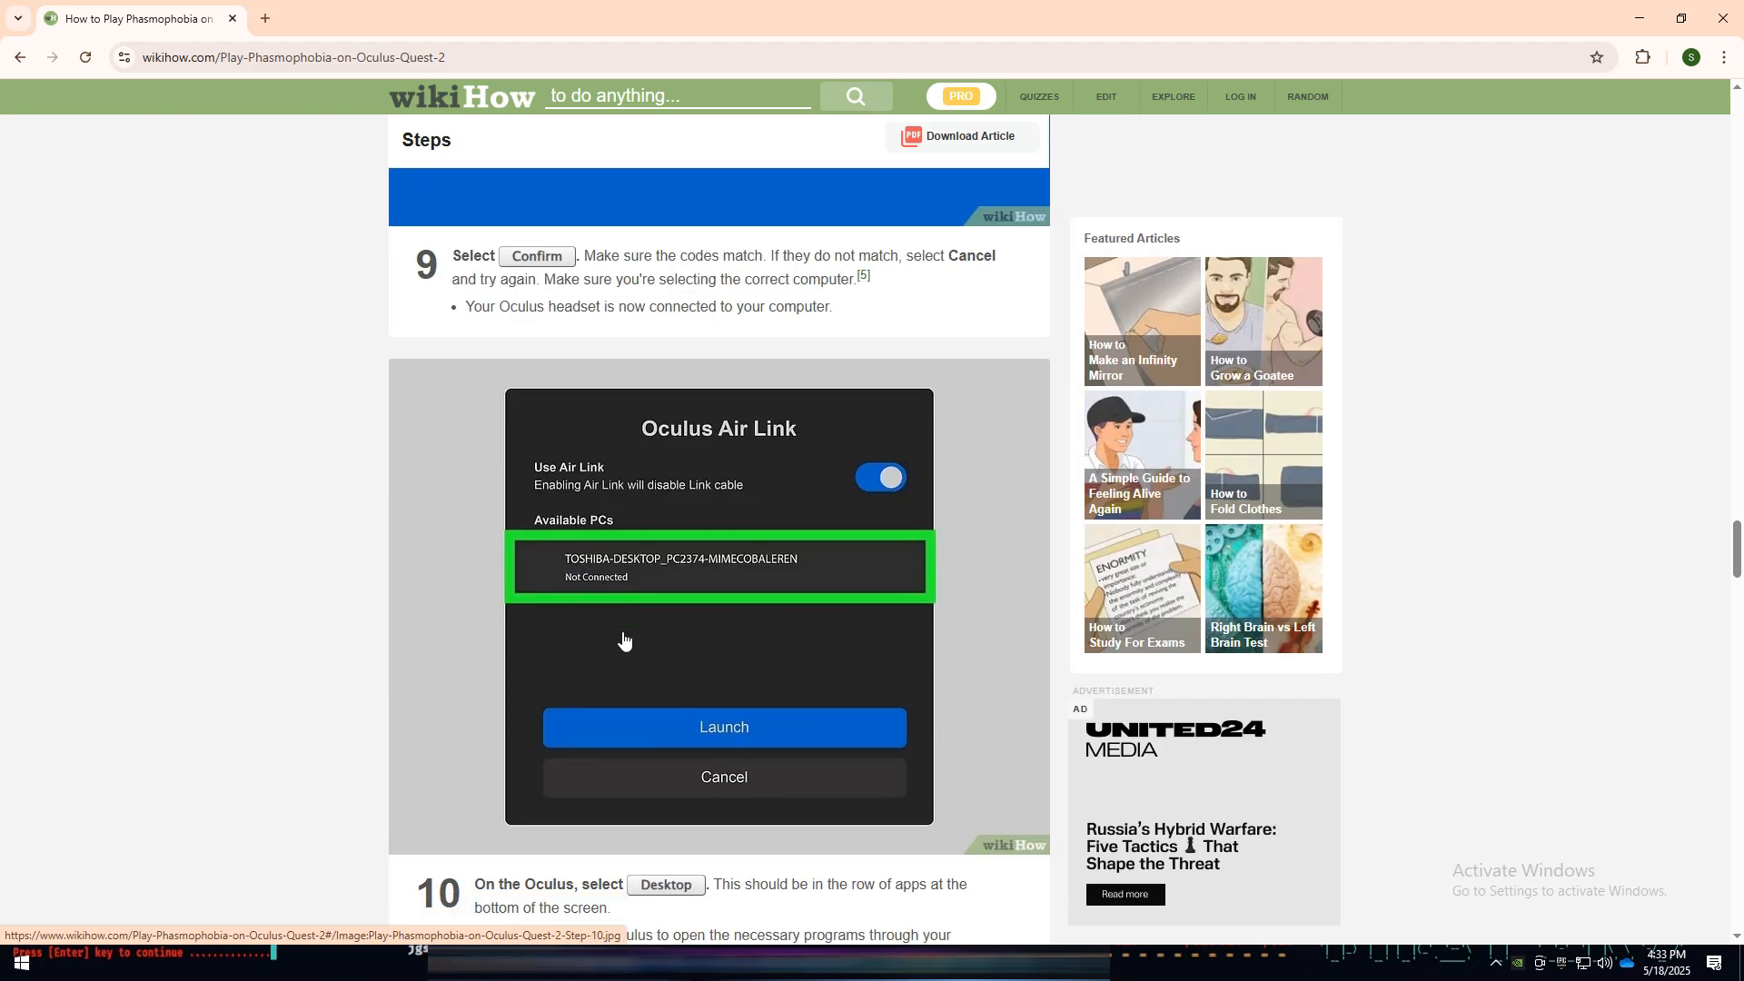
{"action": "scroll", "scroll_direction": "down", "scroll_amount": 3}
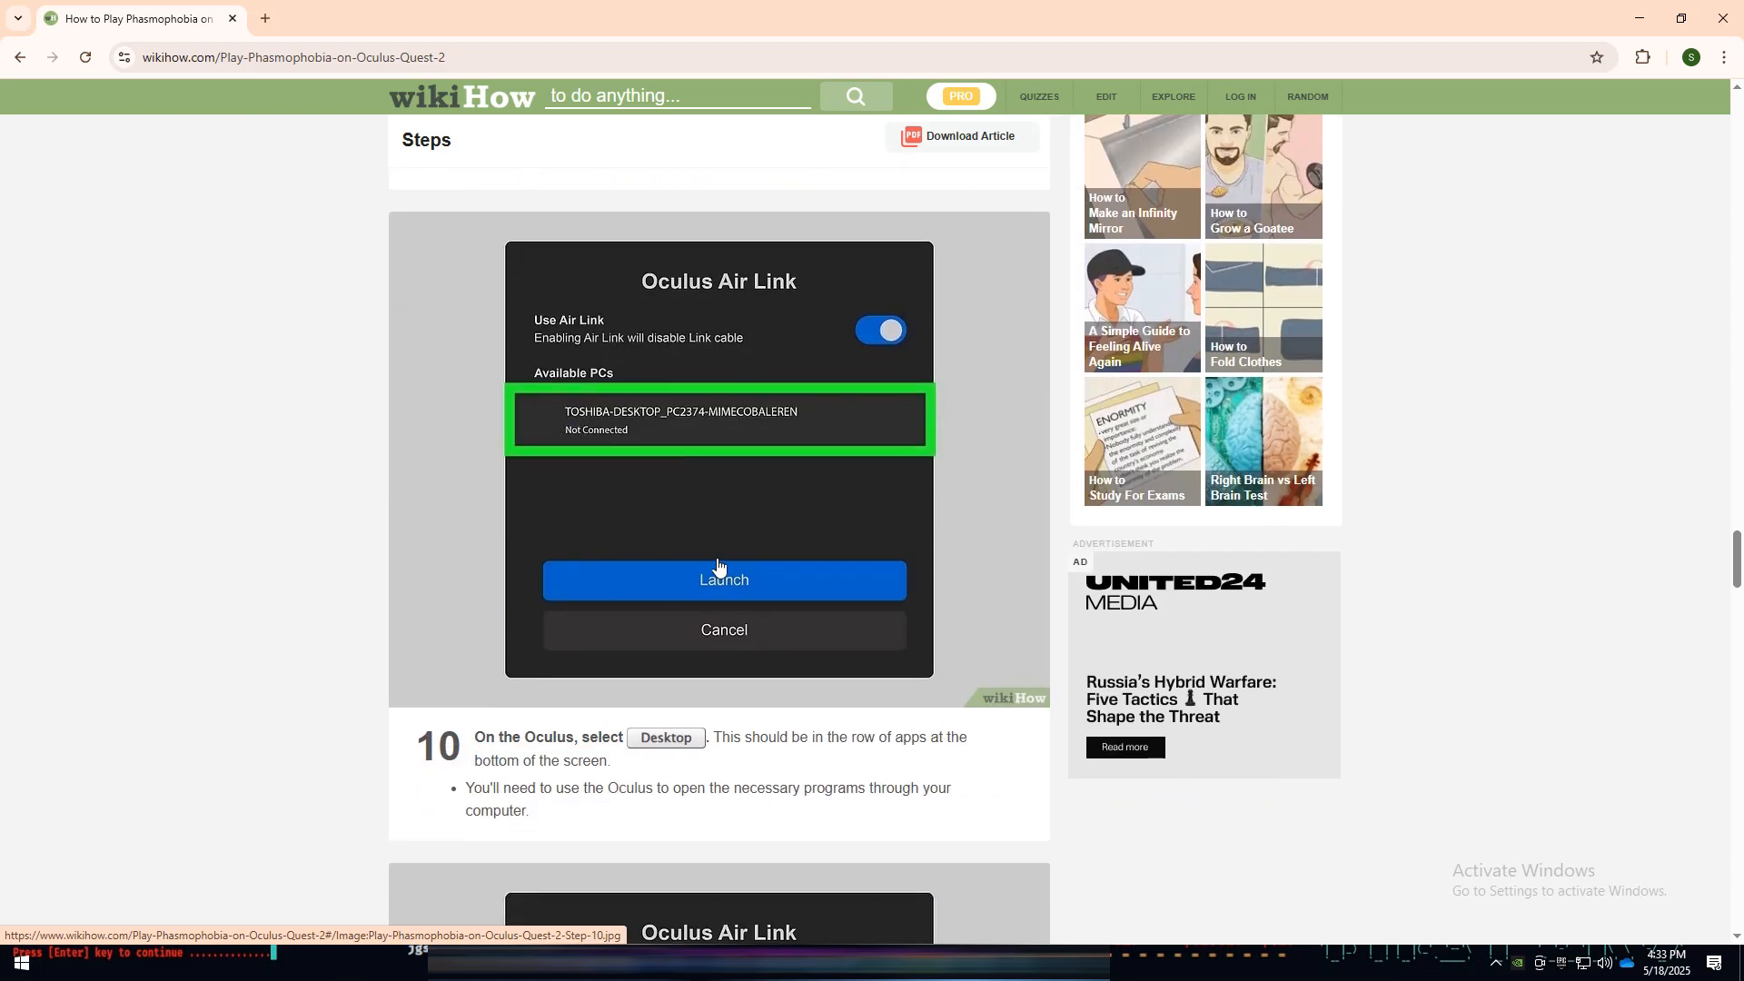
{"action": "mouse_move", "coordinate": [647, 587]}
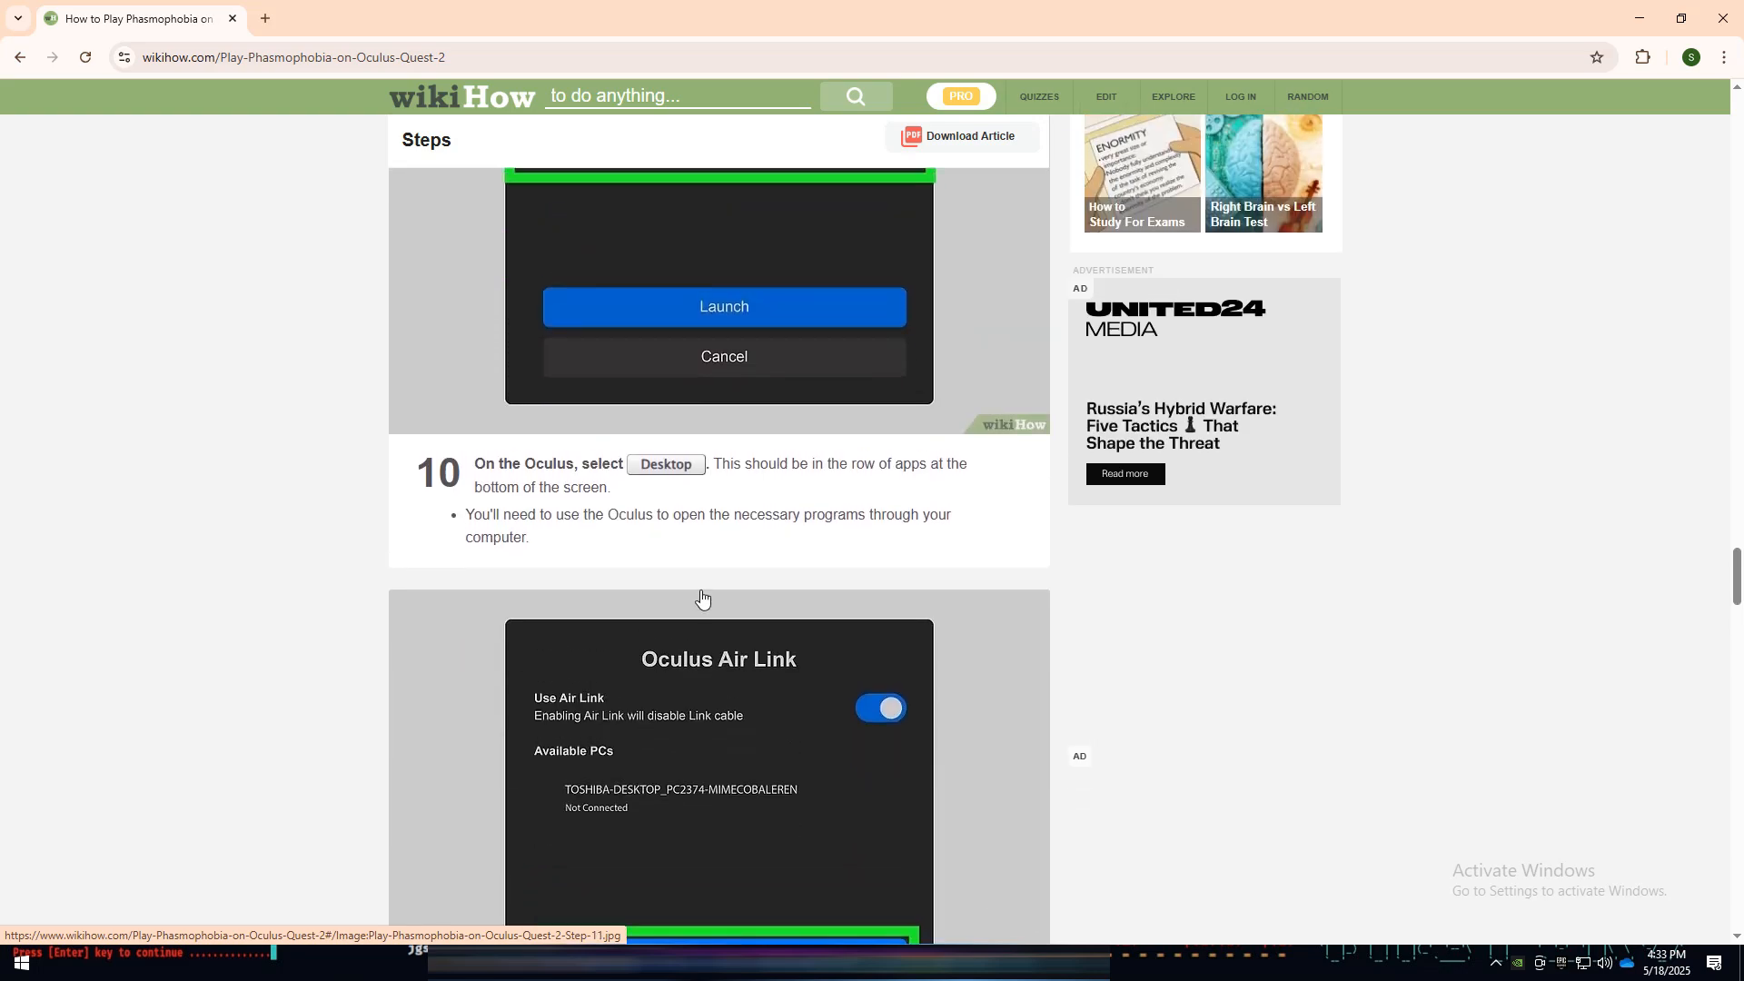
{"action": "scroll", "scroll_direction": "down", "scroll_amount": 3}
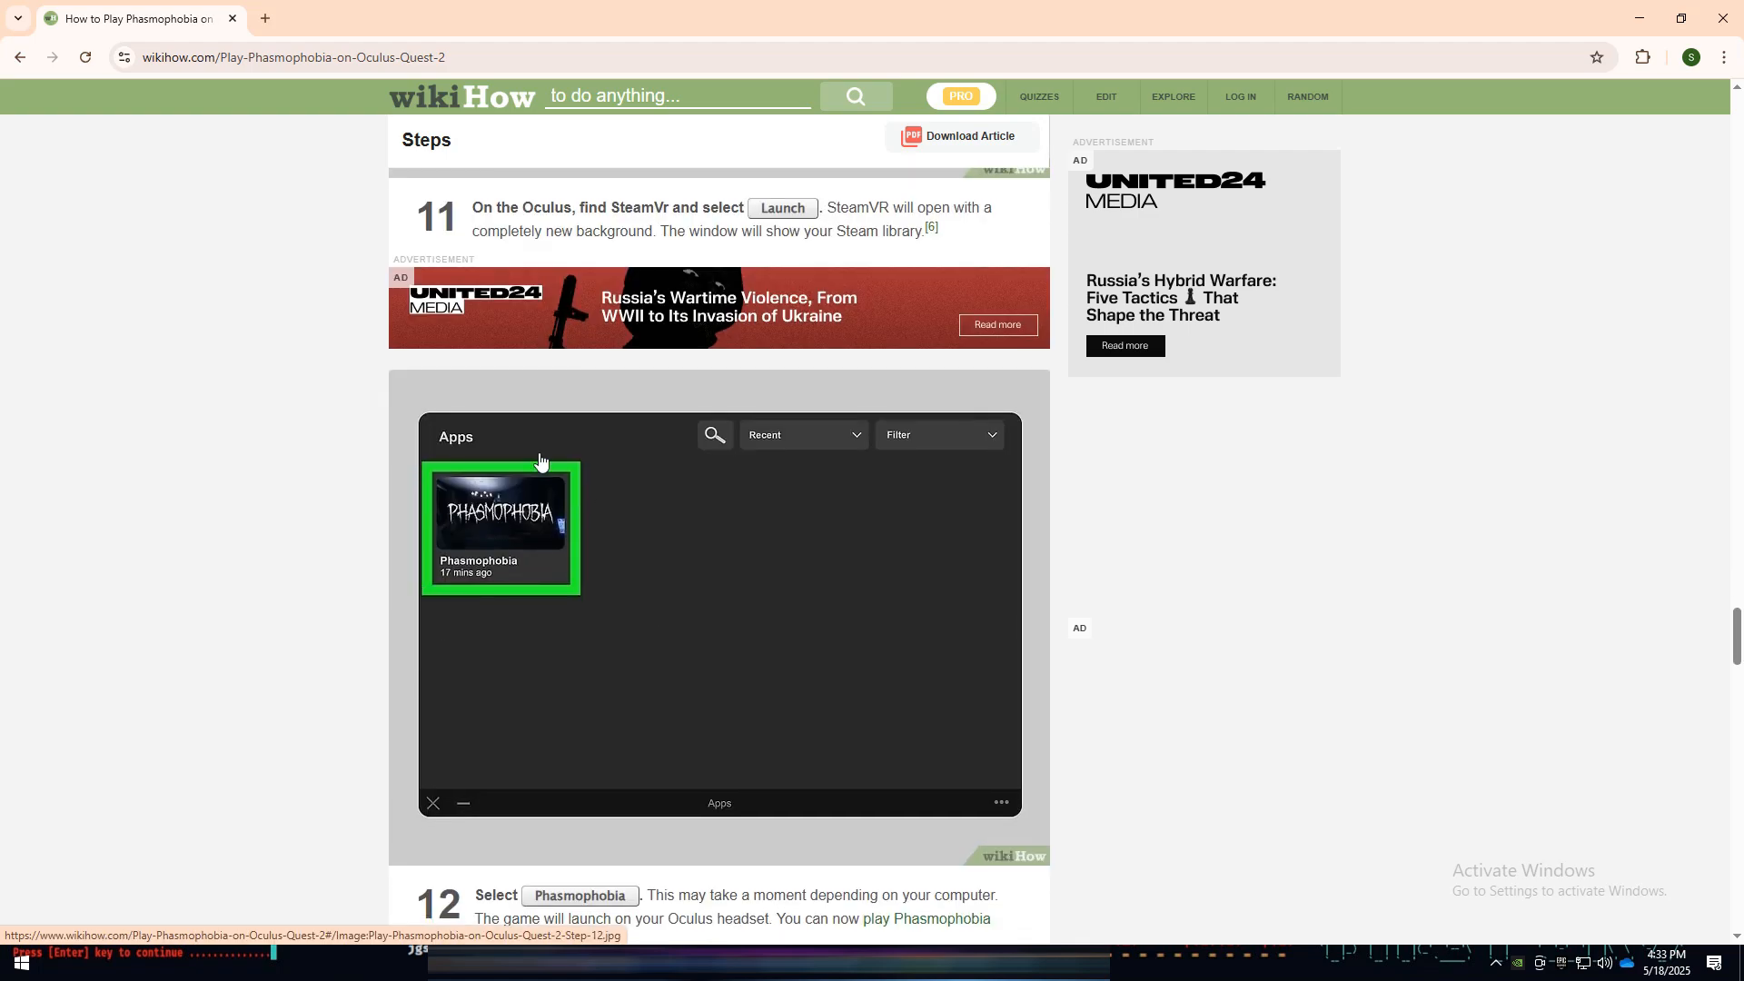
{"action": "mouse_move", "coordinate": [418, 489]}
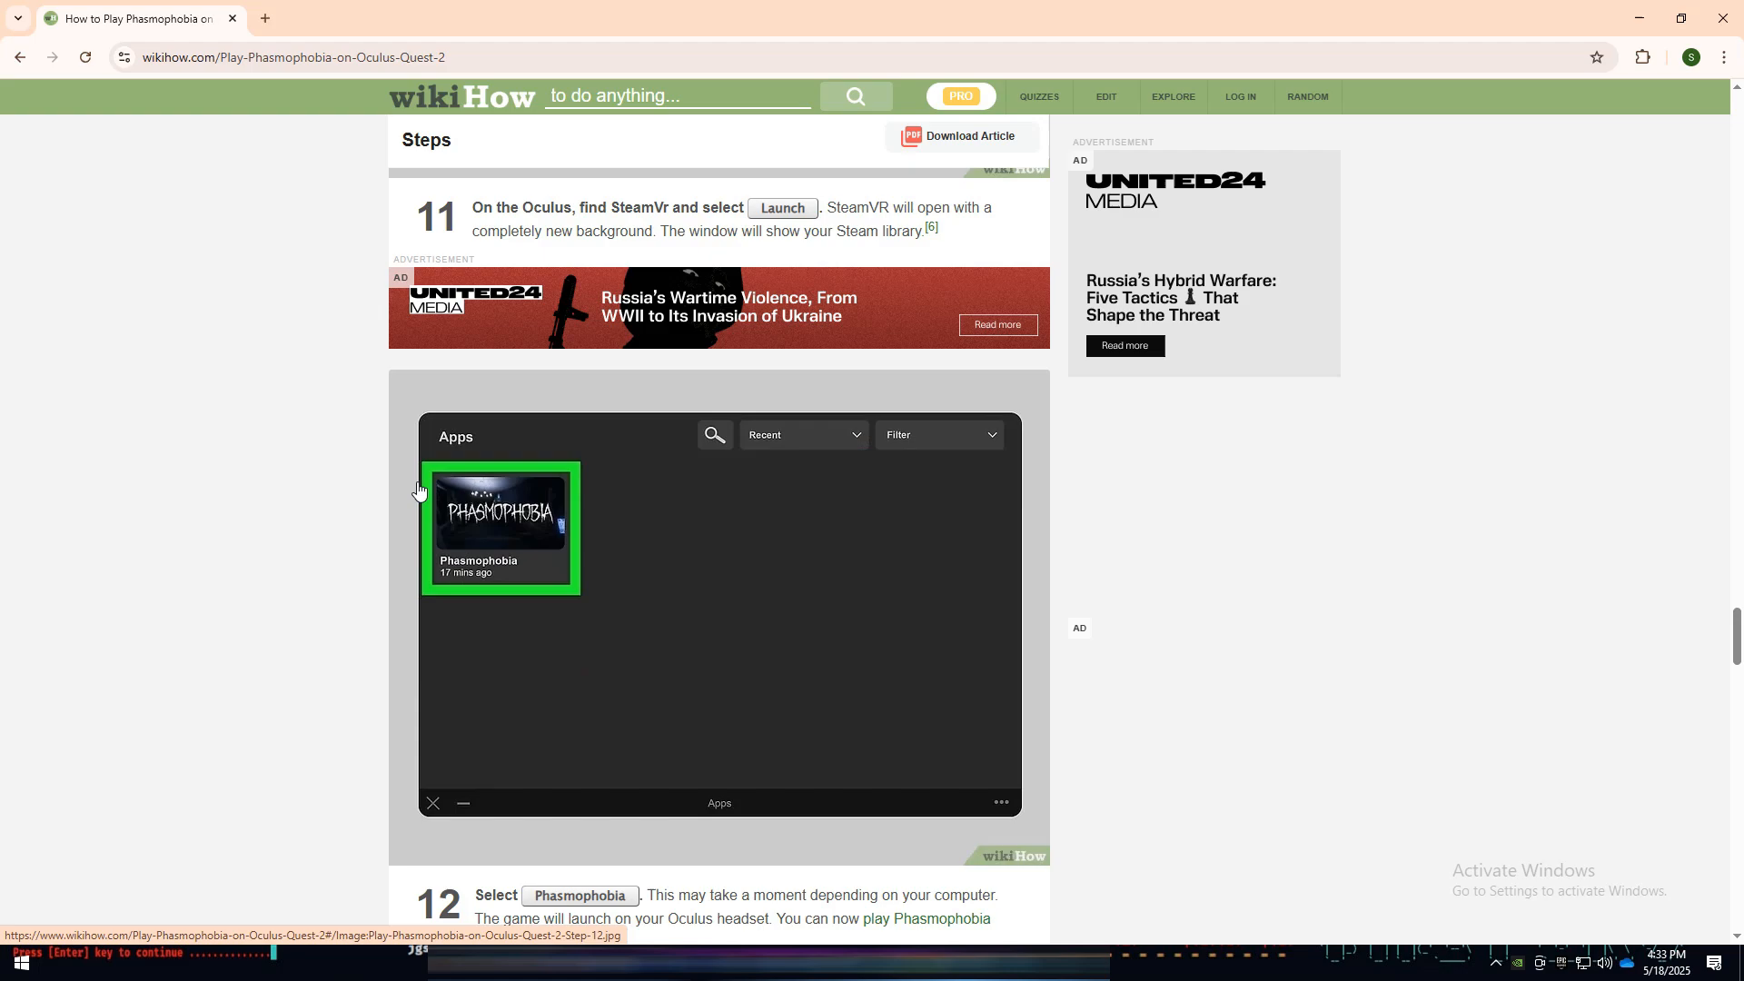
{"action": "mouse_move", "coordinate": [486, 527]}
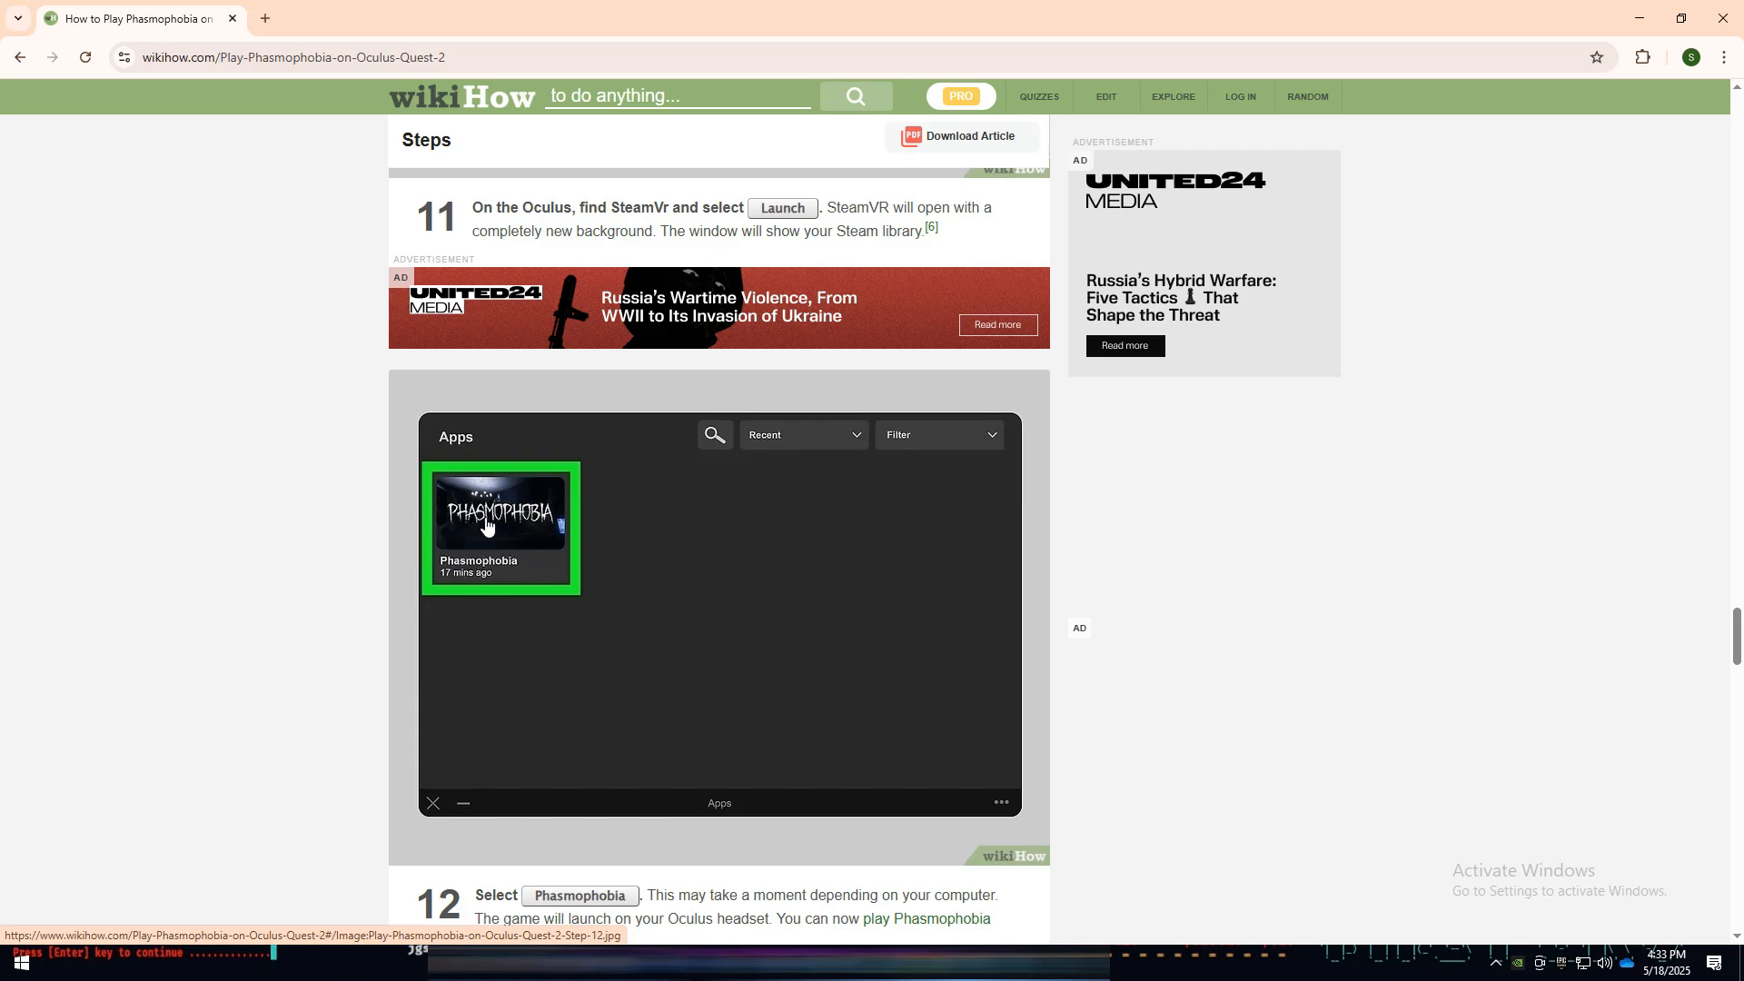
{"action": "scroll", "scroll_direction": "down", "scroll_amount": 3}
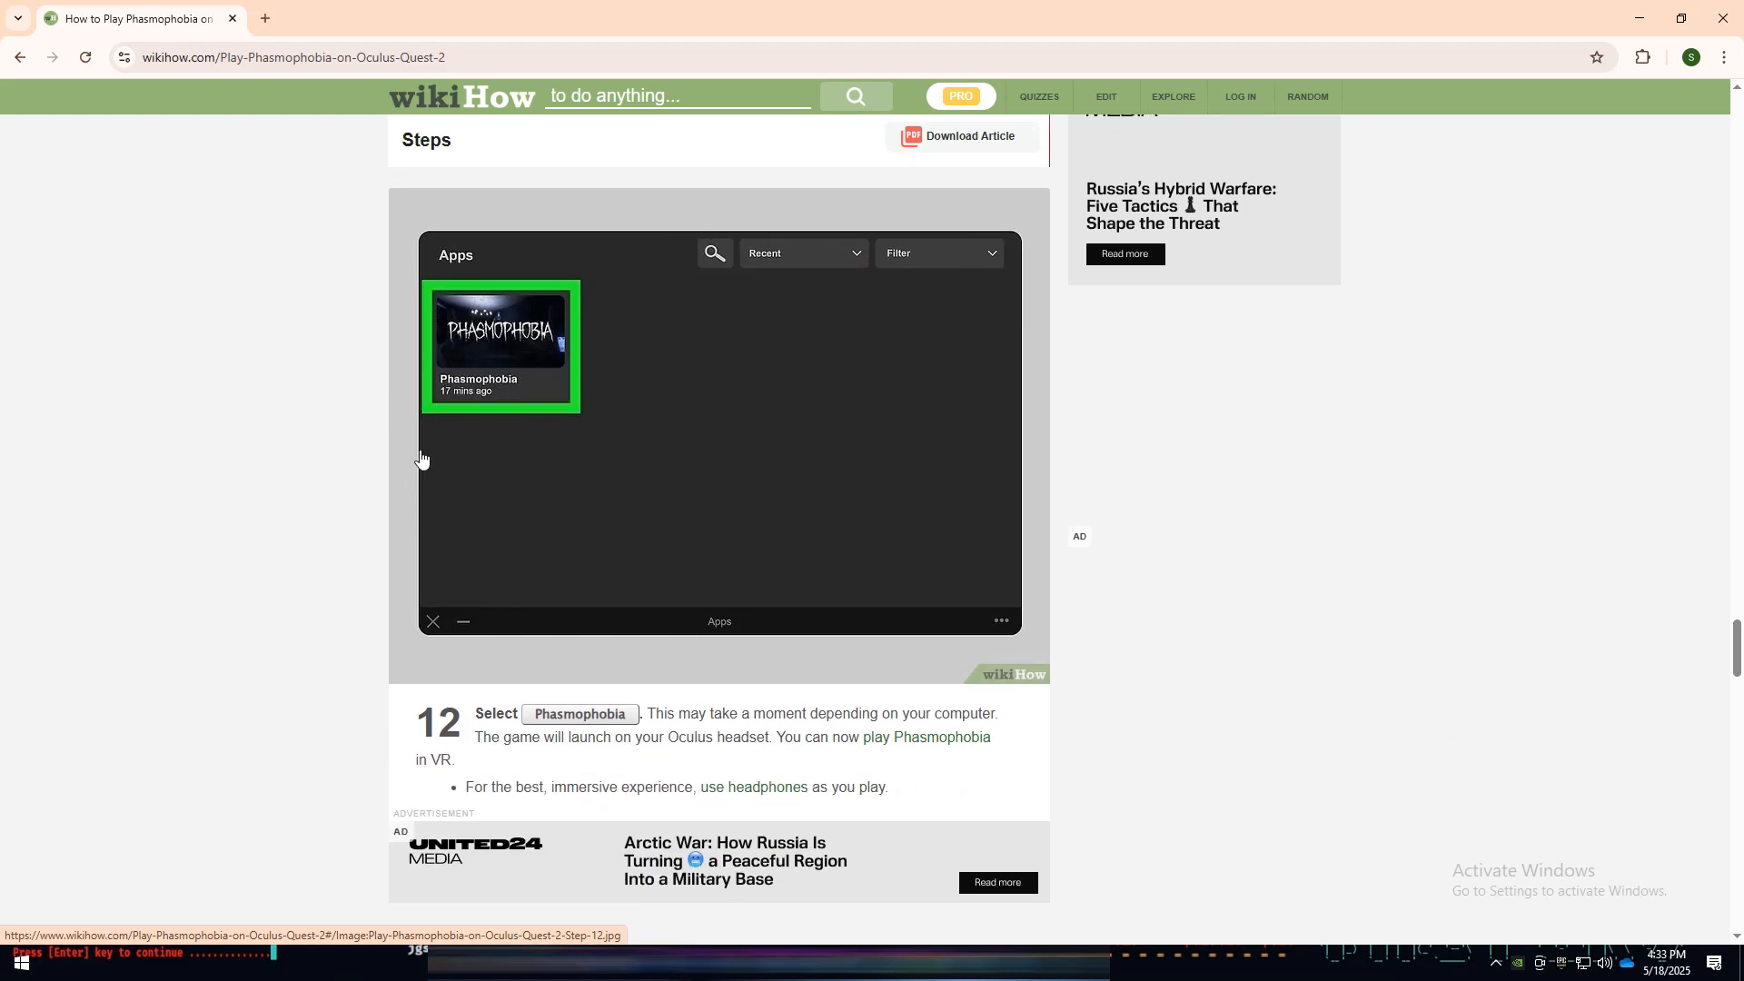
{"action": "mouse_move", "coordinate": [464, 483]}
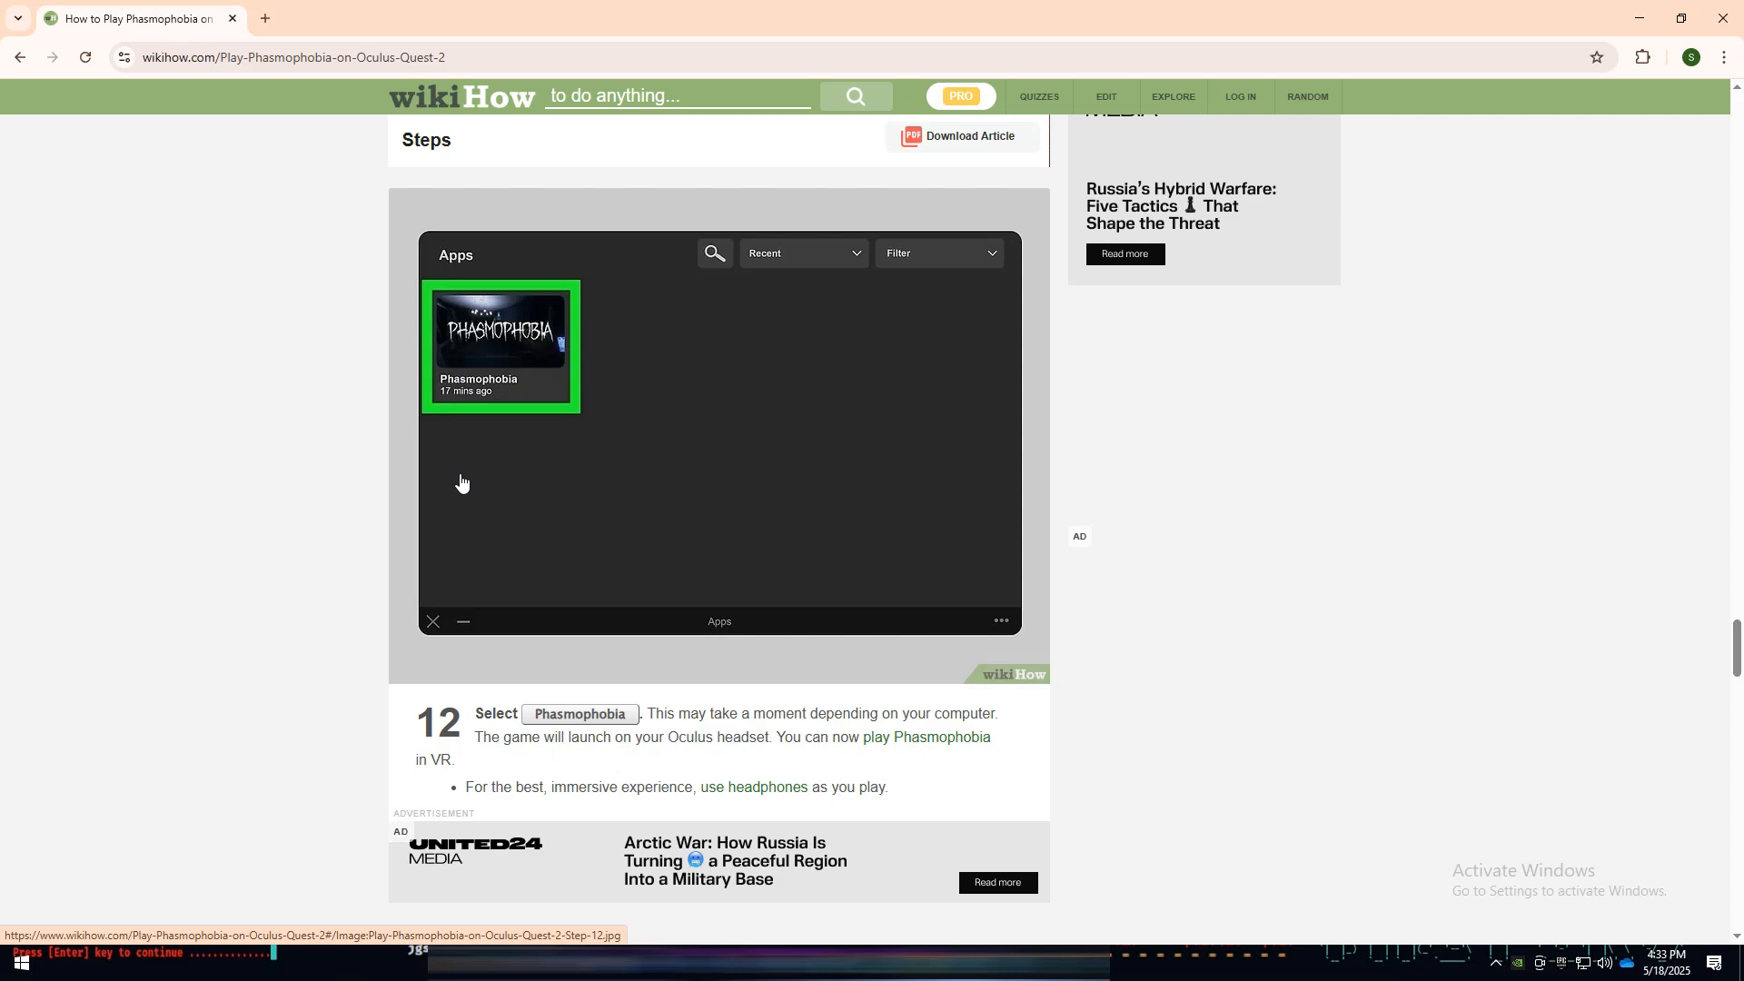
{"action": "mouse_move", "coordinate": [540, 453]}
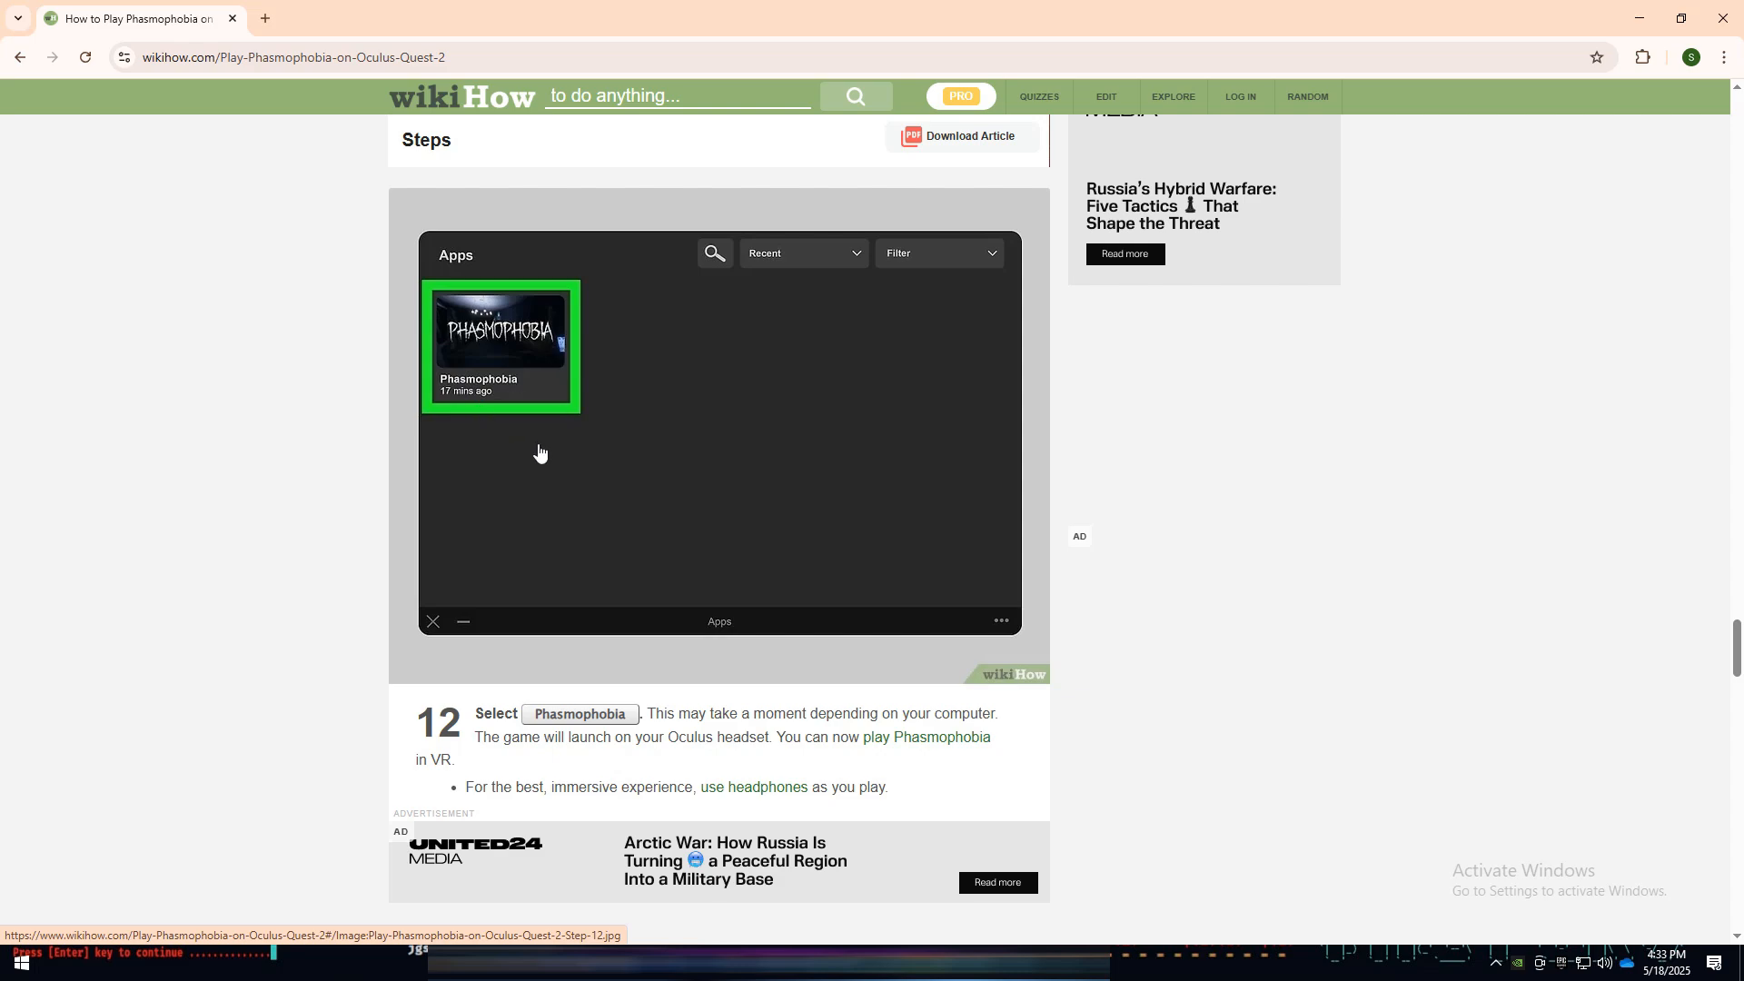